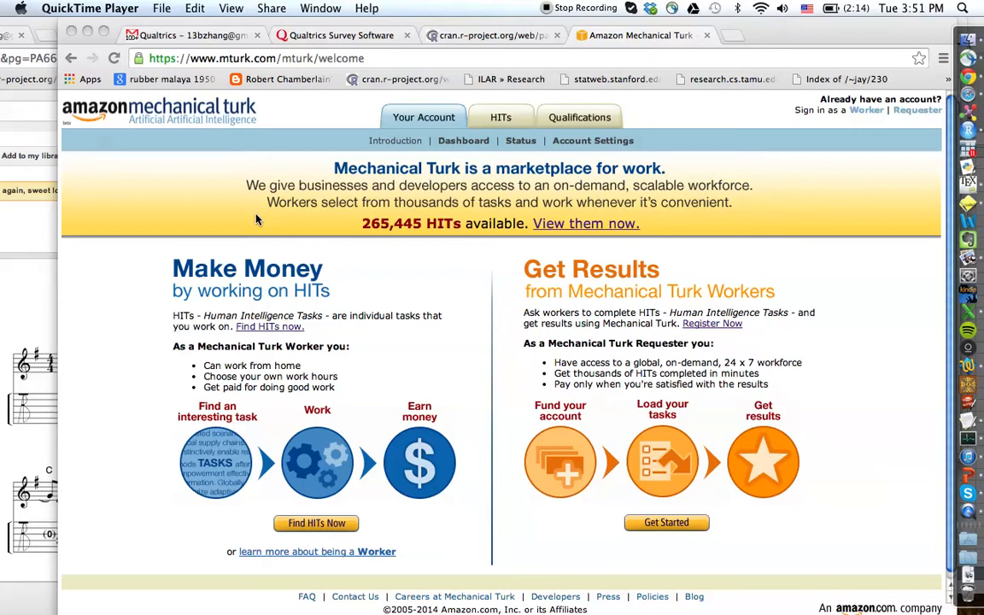
{"action": "mouse_move", "coordinate": [880, 126]}
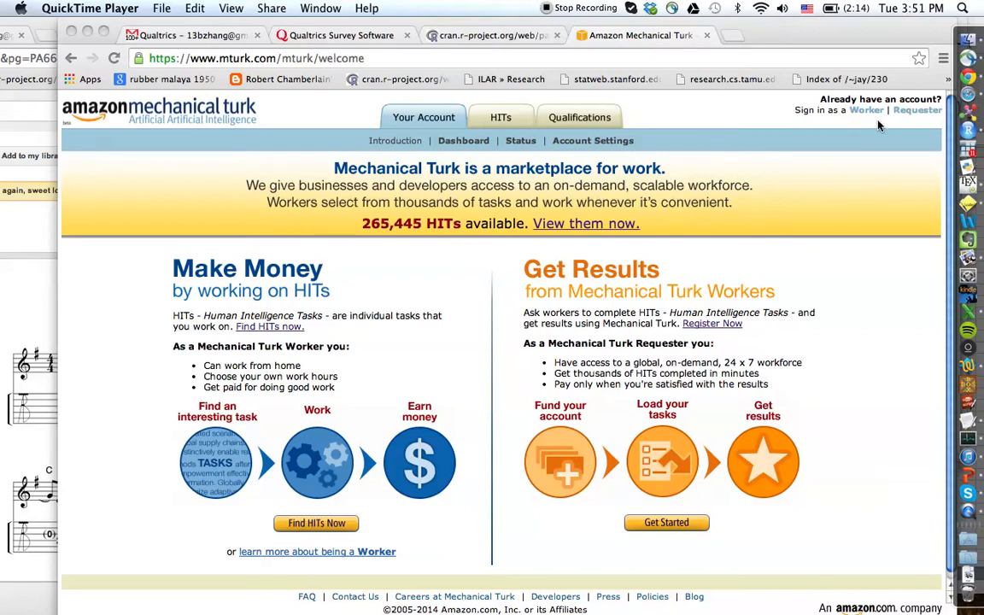
{"action": "mouse_move", "coordinate": [864, 113]}
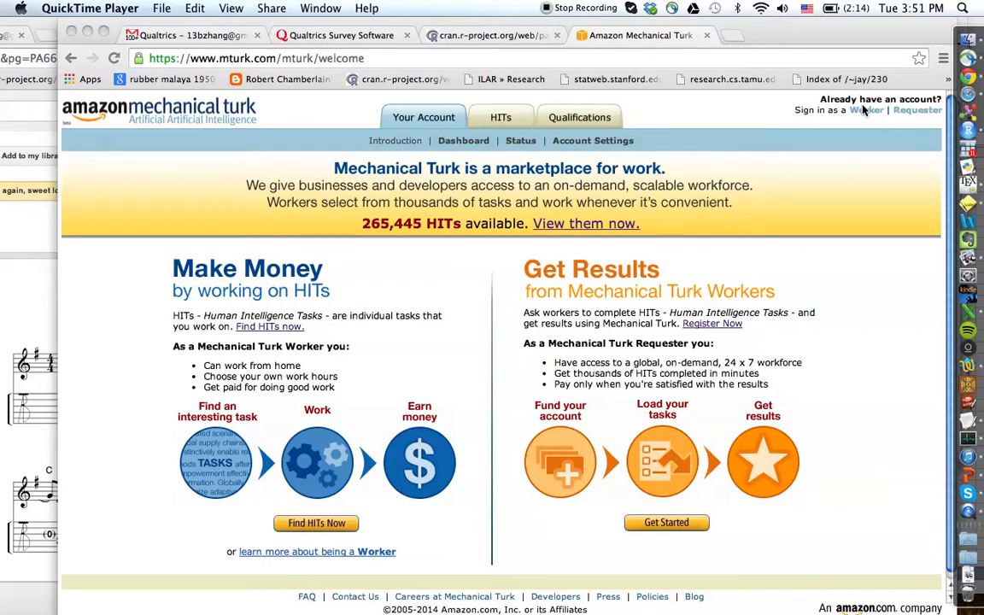
Sign in as a Requester with the account password via the secure server
{"action": "left_click", "coordinate": [916, 109]}
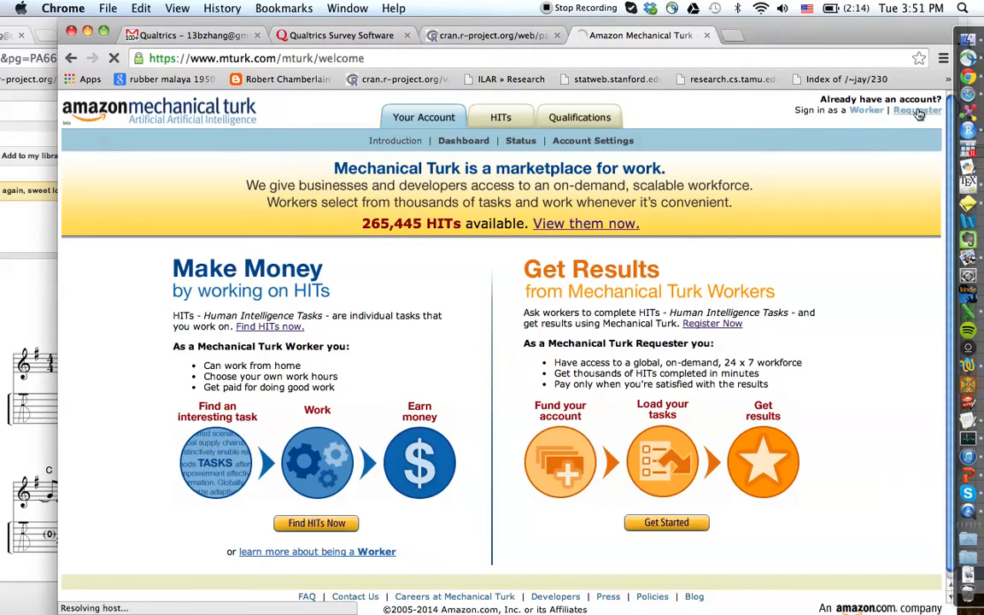
{"action": "left_click", "coordinate": [916, 109]}
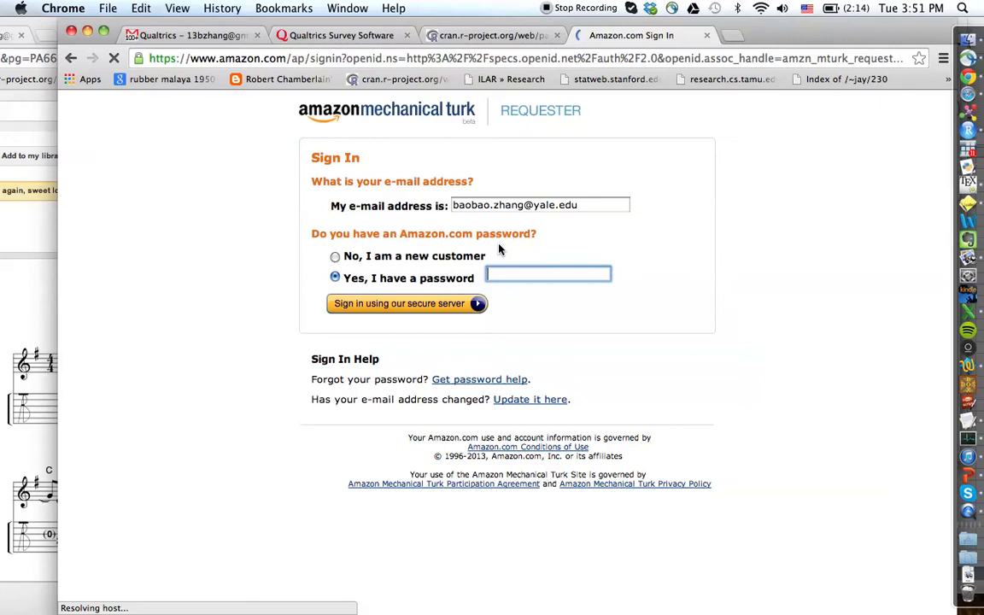
{"action": "type", "text": "password"}
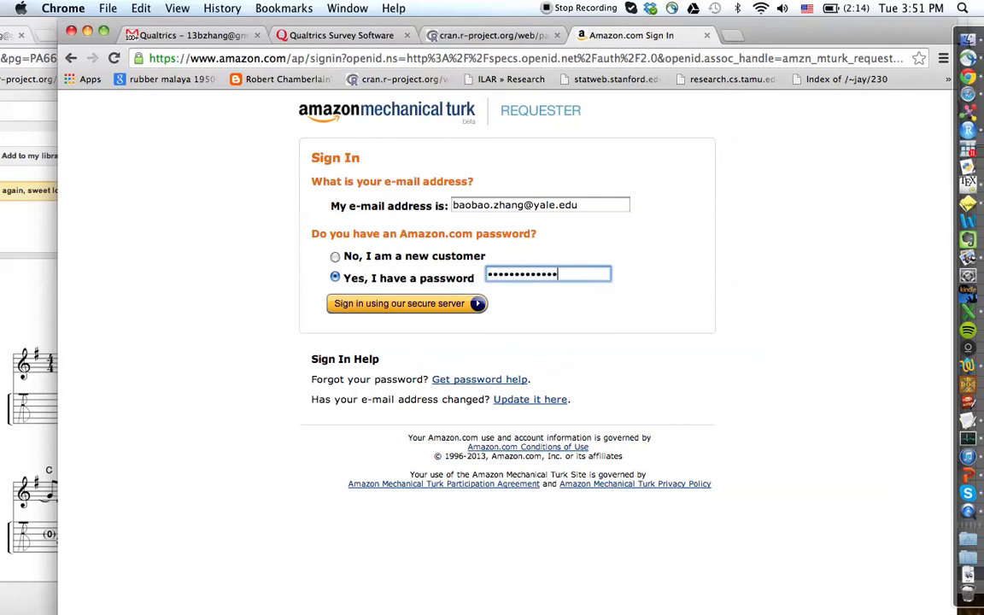
{"action": "left_click", "coordinate": [400, 304]}
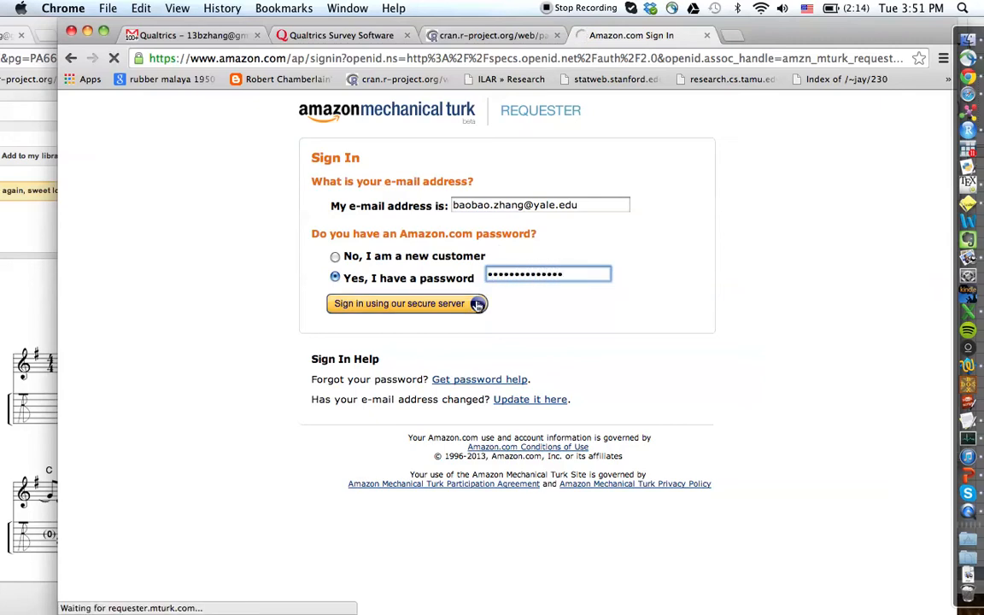
Start a brand-new project from the Create area's New Project option
{"action": "left_click", "coordinate": [400, 304]}
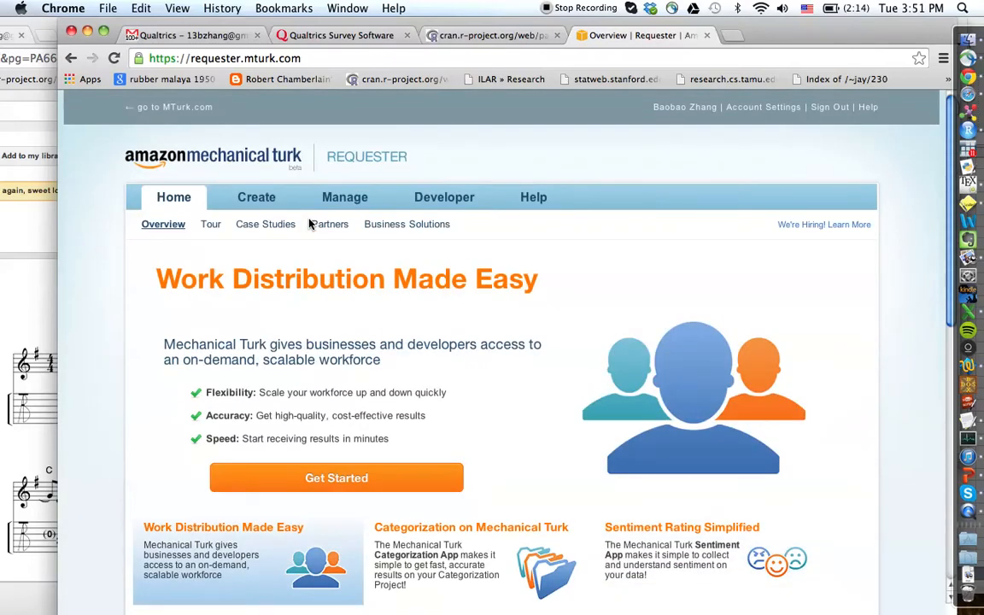
{"action": "left_click", "coordinate": [256, 197]}
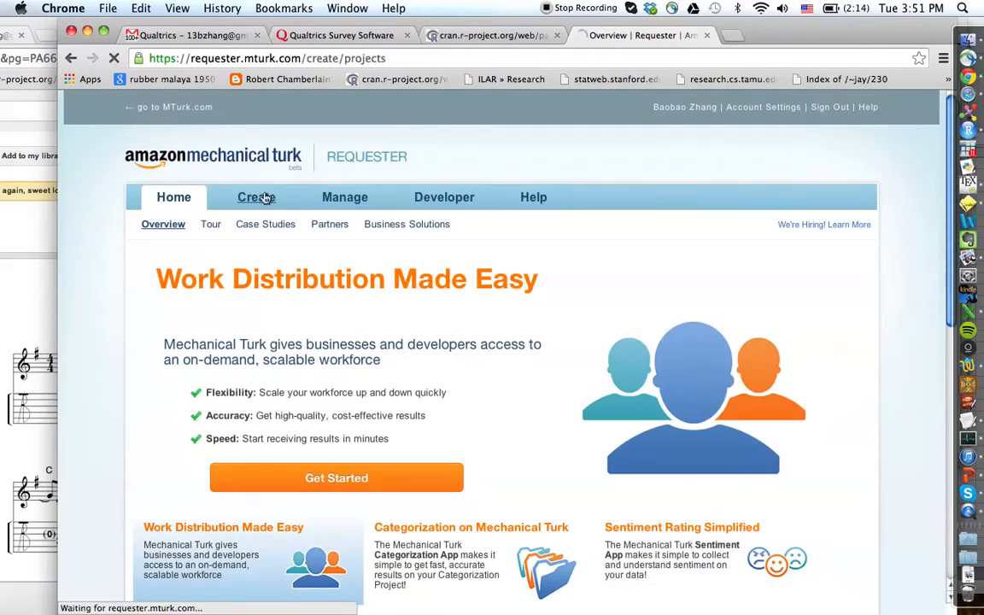
{"action": "left_click", "coordinate": [256, 196]}
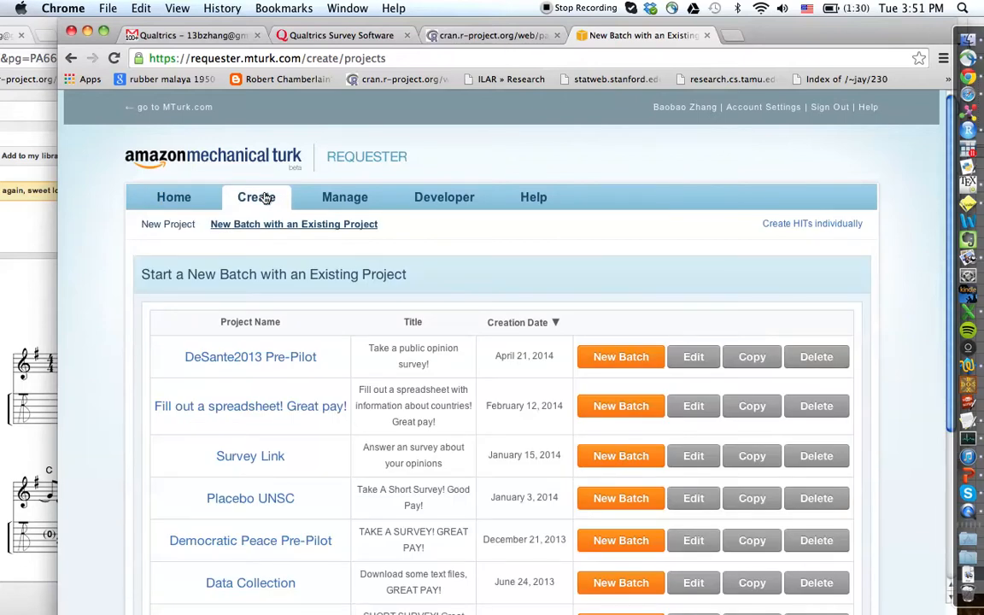
{"action": "left_click", "coordinate": [167, 224]}
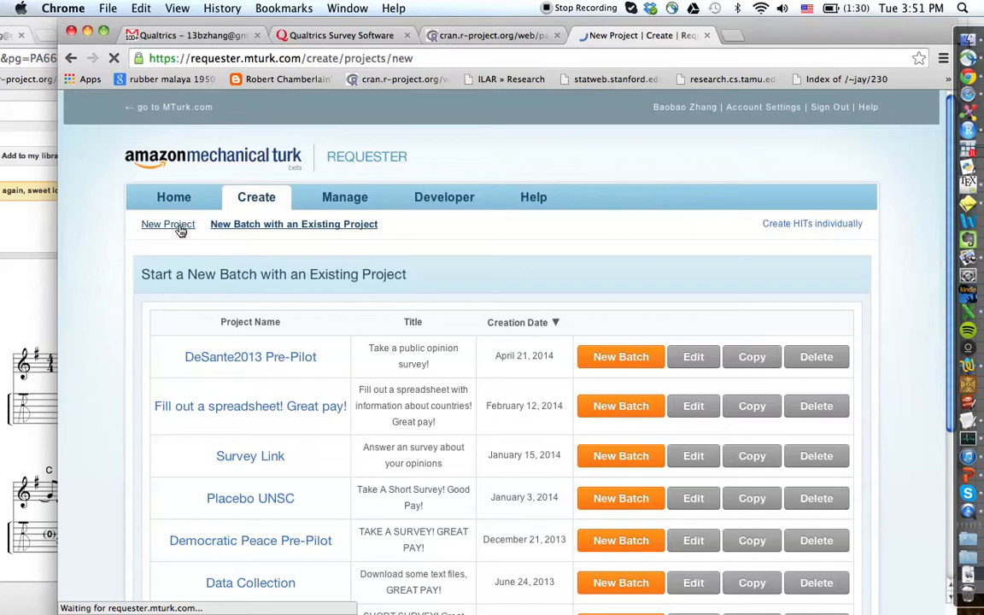
{"action": "left_click", "coordinate": [167, 224]}
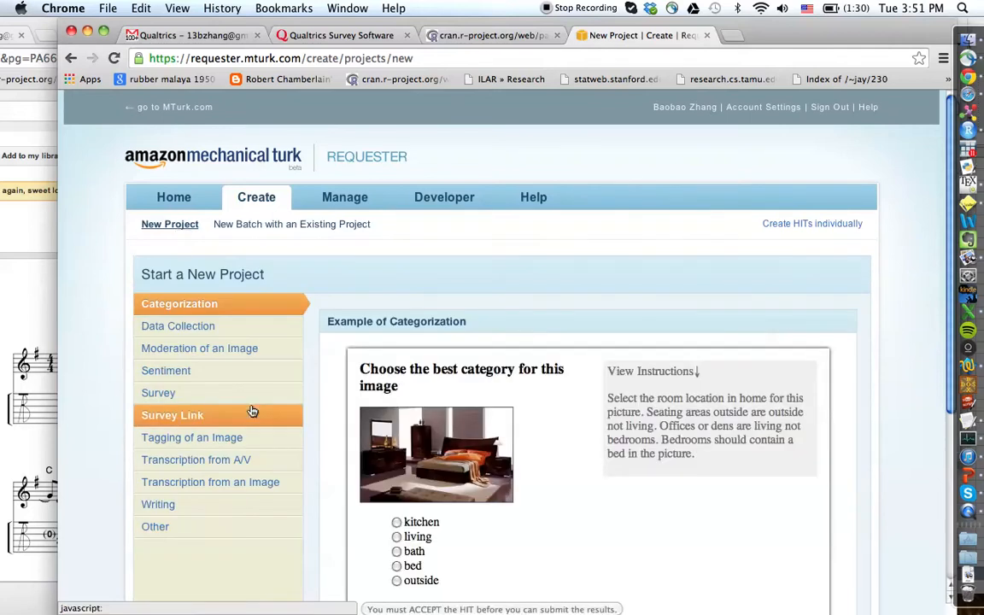
{"action": "mouse_move", "coordinate": [253, 392]}
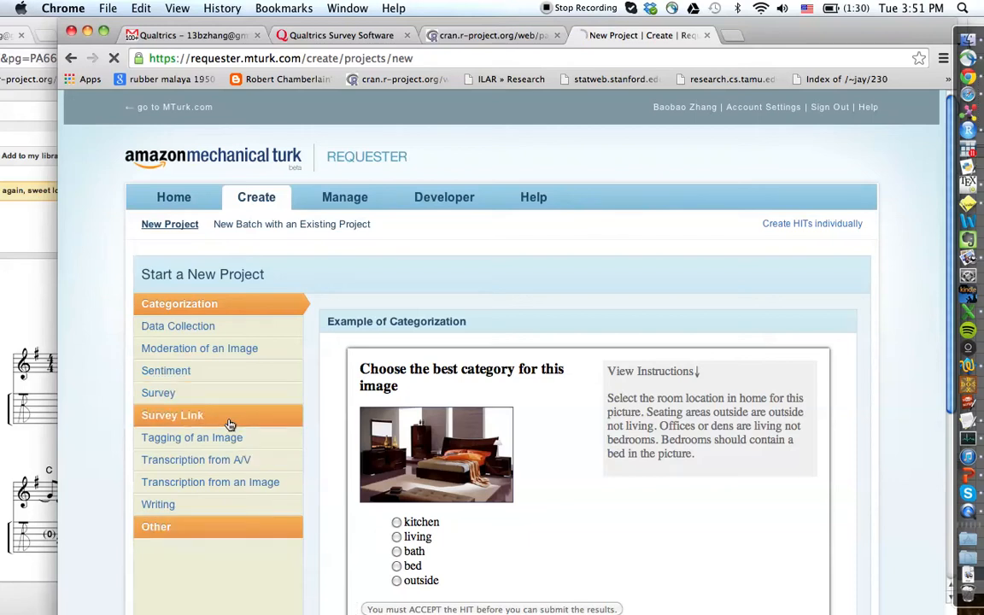
Choose the Survey Link template and create the project from it
{"action": "left_click", "coordinate": [172, 415]}
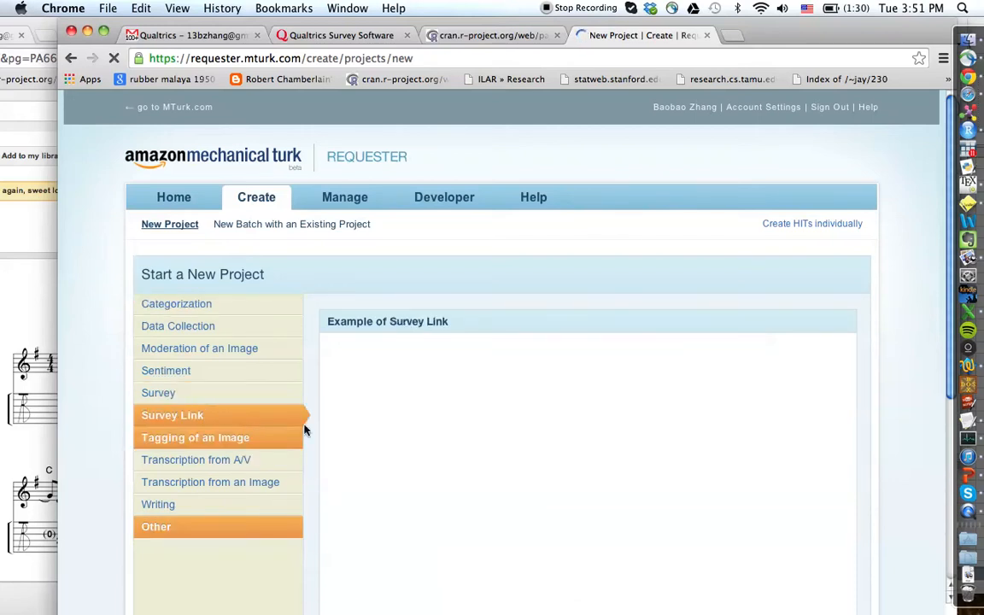
{"action": "scroll", "scroll_direction": "down", "scroll_amount": 3}
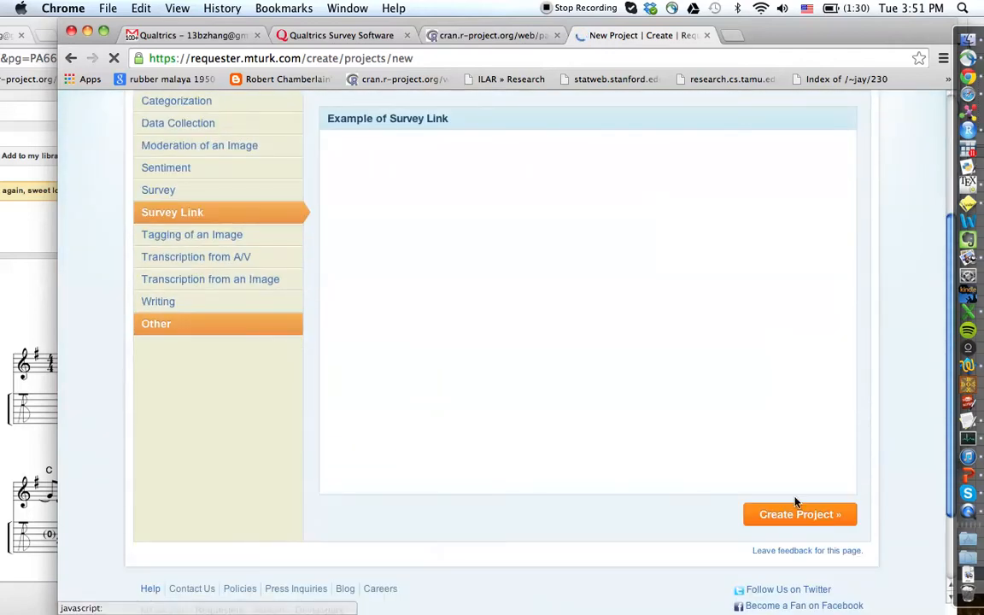
{"action": "left_click", "coordinate": [799, 512]}
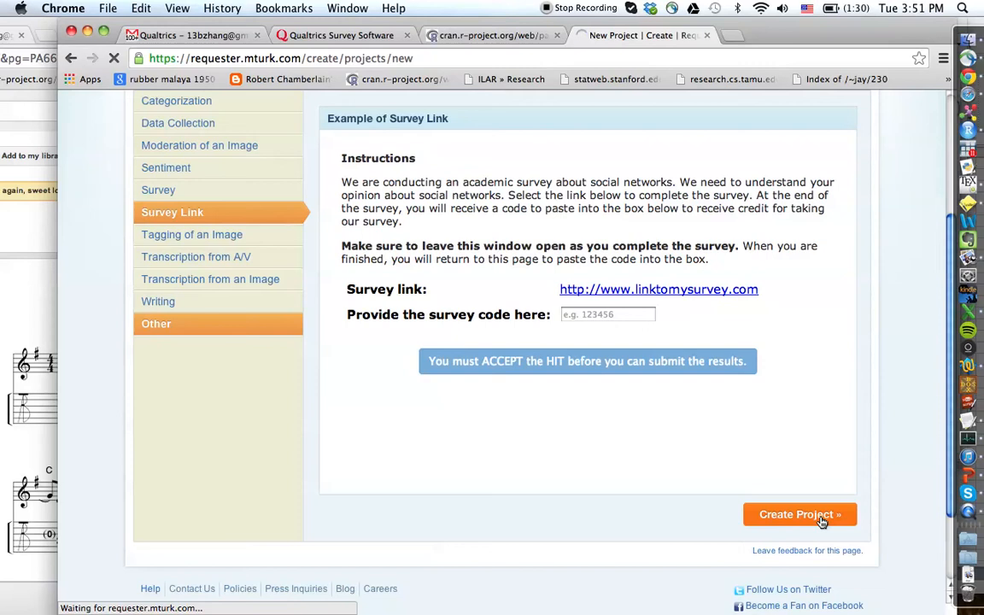
Name the project 'MTurk World Cup' and title it 'Translation Task: 5 Minutes, Great Pay!'
{"action": "left_click", "coordinate": [800, 515]}
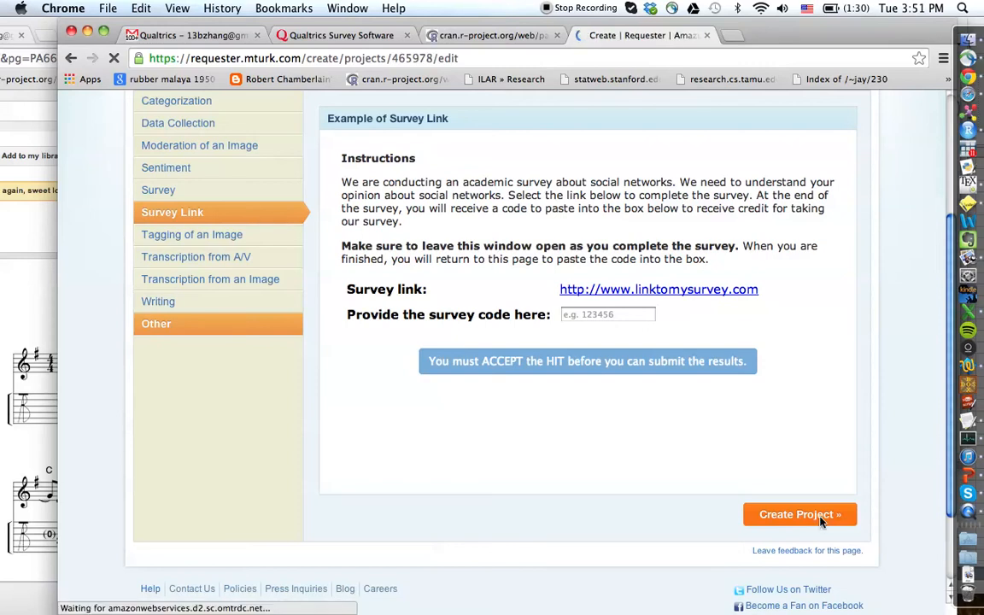
{"action": "left_click", "coordinate": [800, 515]}
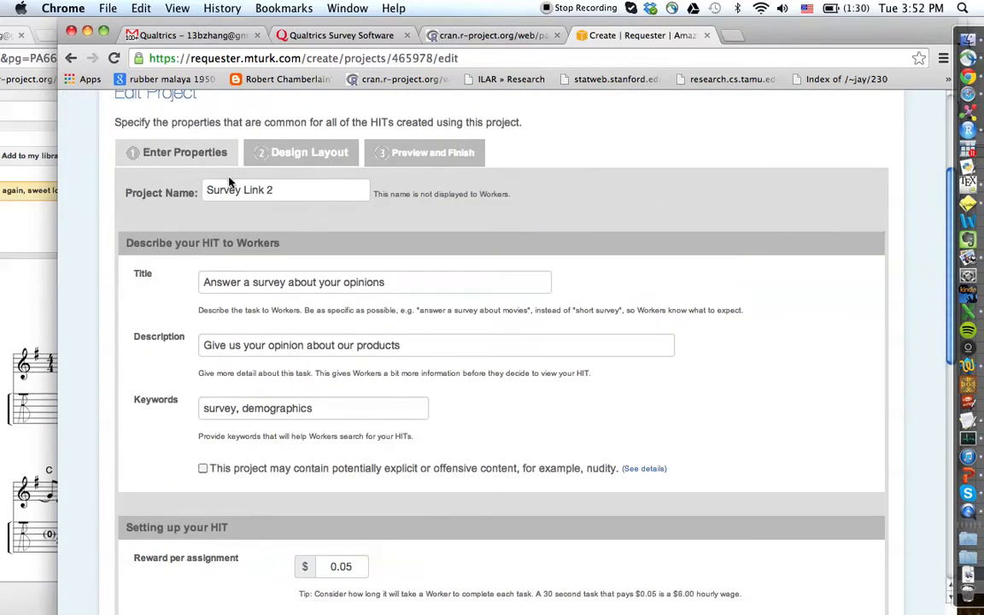
{"action": "left_click", "coordinate": [285, 189]}
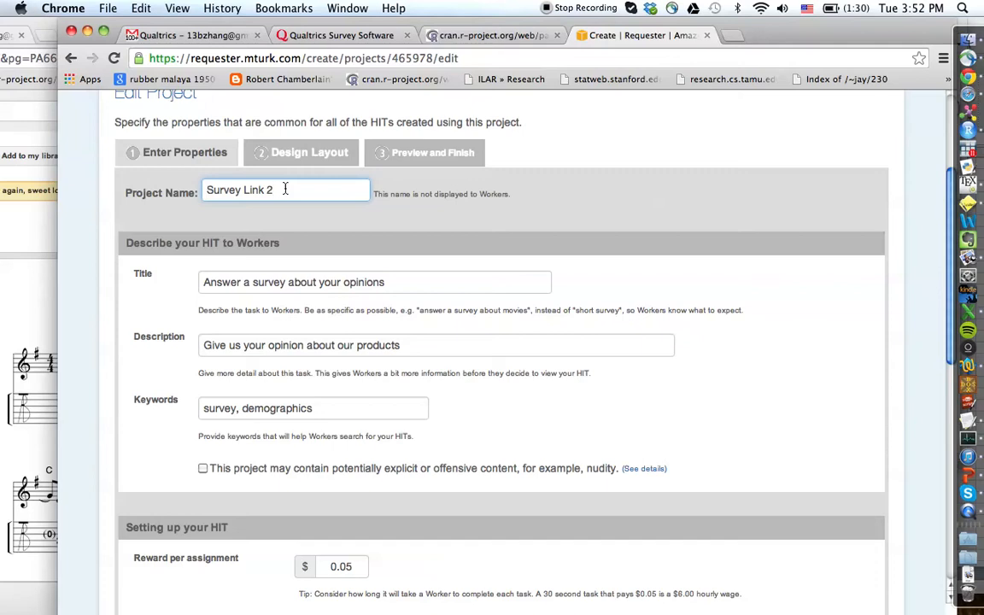
{"action": "type", "text": "MTurk"}
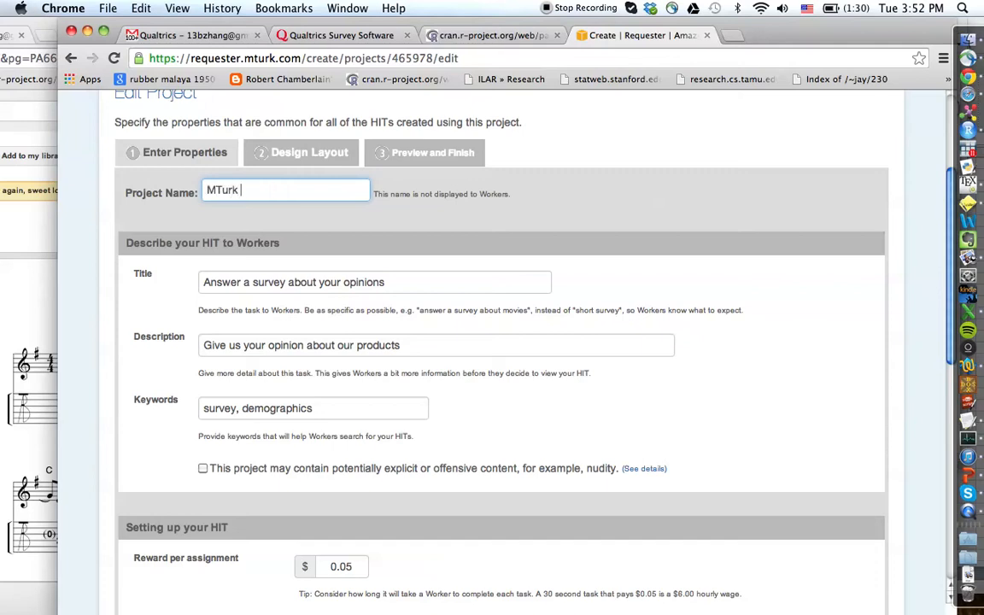
{"action": "type", "text": "World Cup"}
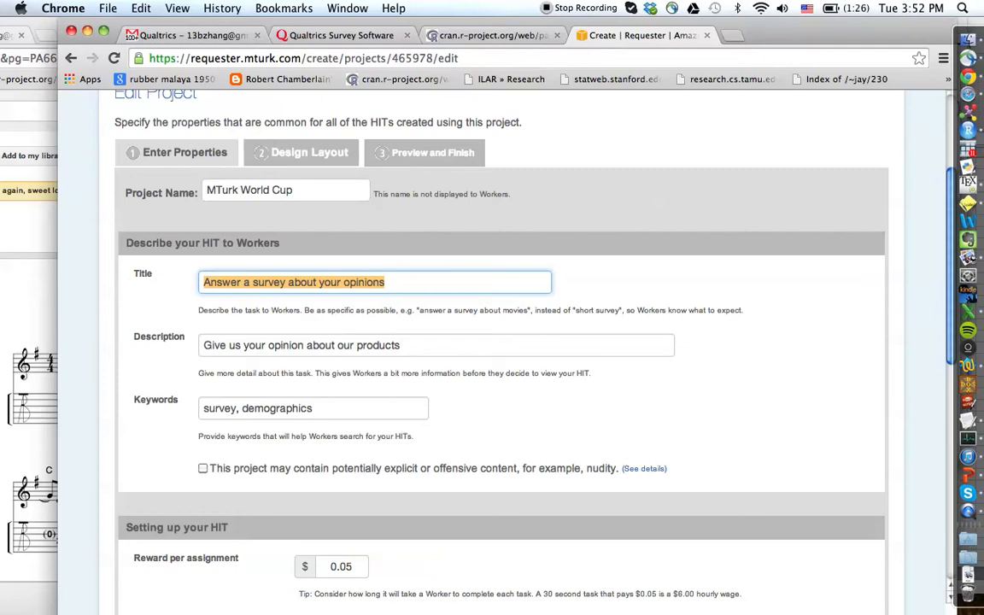
{"action": "type", "text": "Translation Task"}
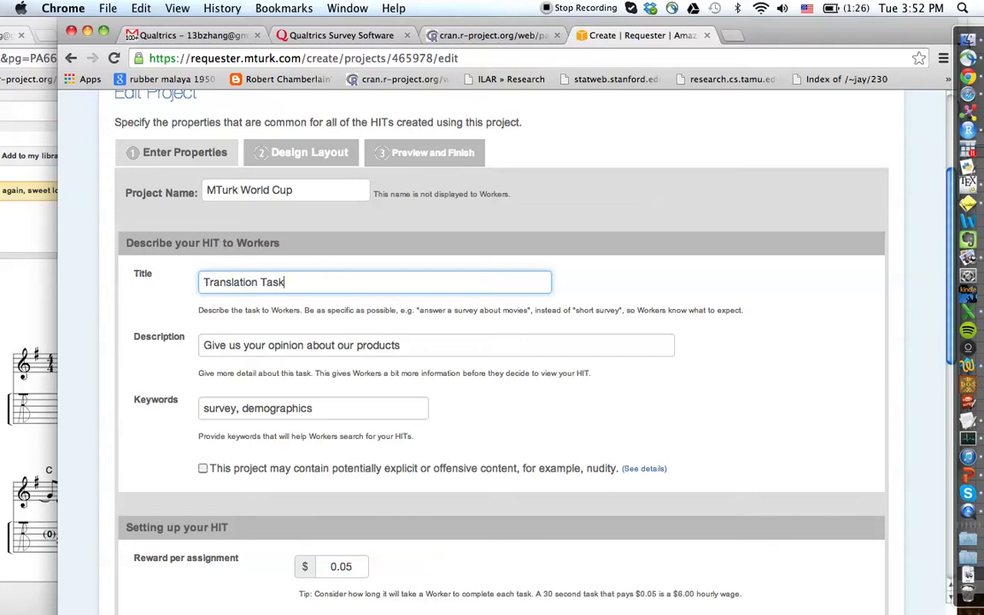
{"action": "type", "text": ": 5 Minutes, Great Pay!"}
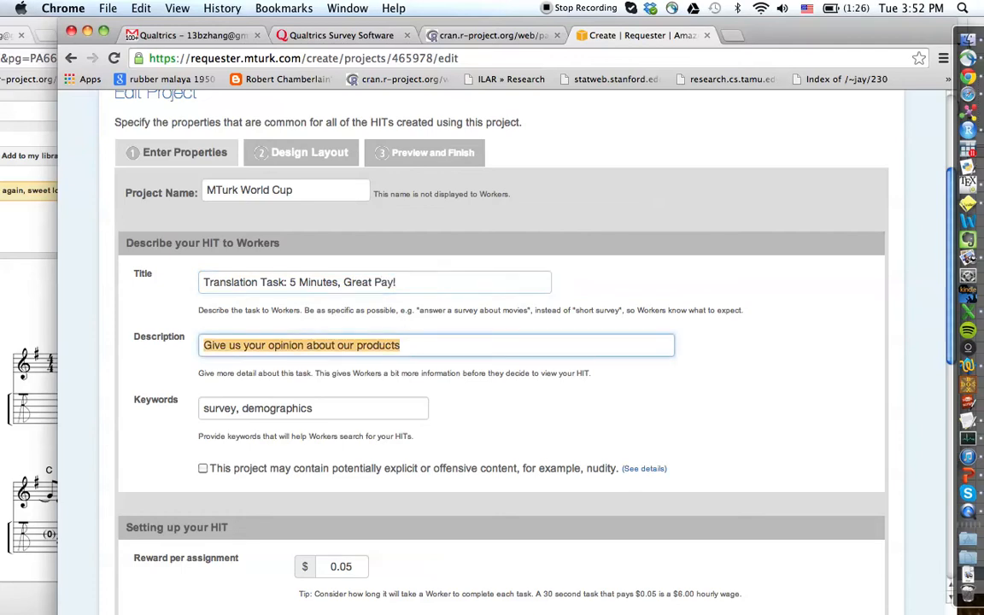
{"action": "type", "text": "Tral"}
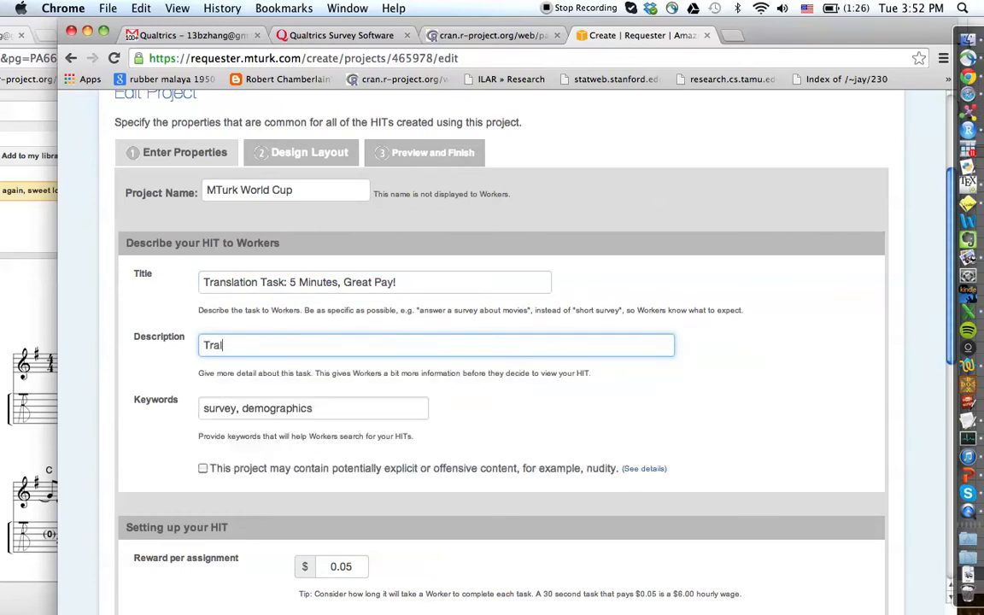
{"action": "type", "text": "nslate some"}
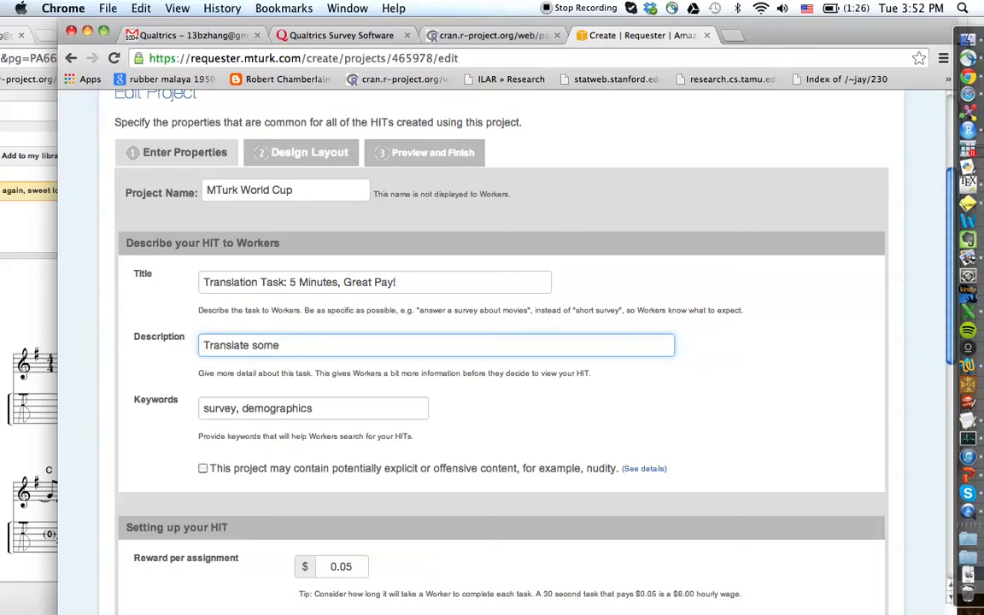
Describe it as translating simple phrases in your native language, with keywords 'translation, language'
{"action": "type", "text": "simple p"}
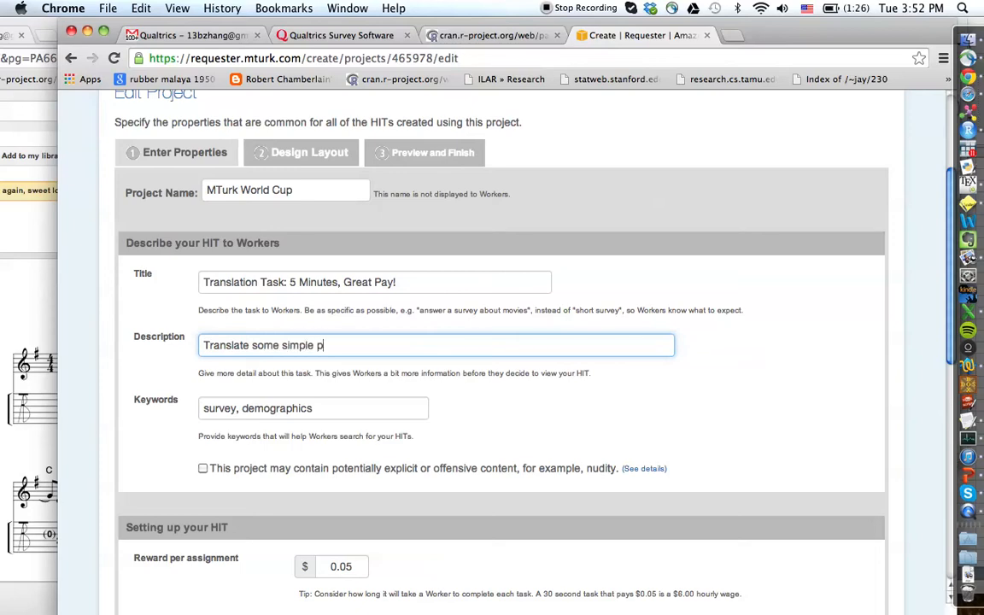
{"action": "type", "text": "hrases in your native ques"}
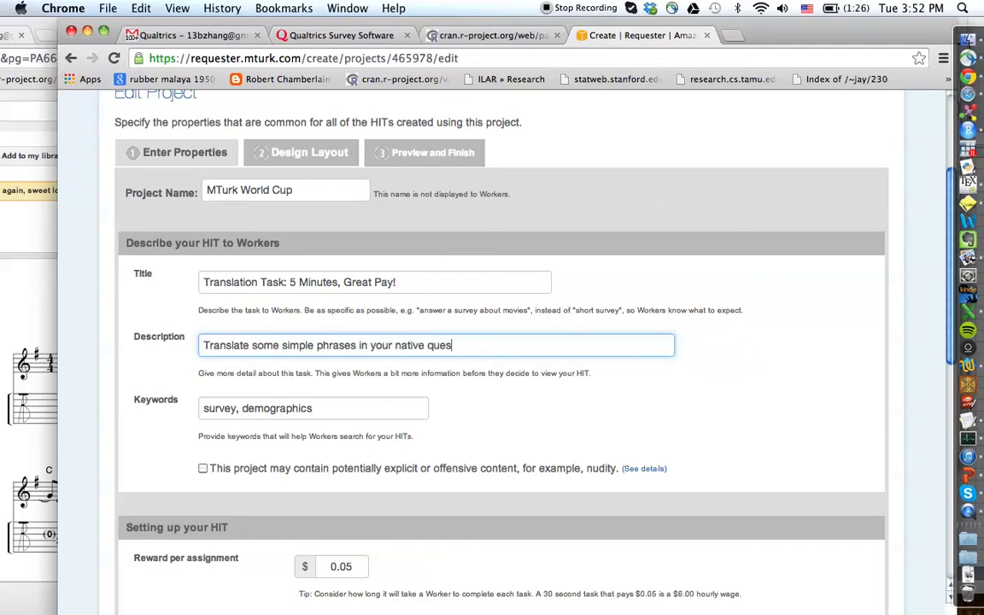
{"action": "type", "text": "lang"}
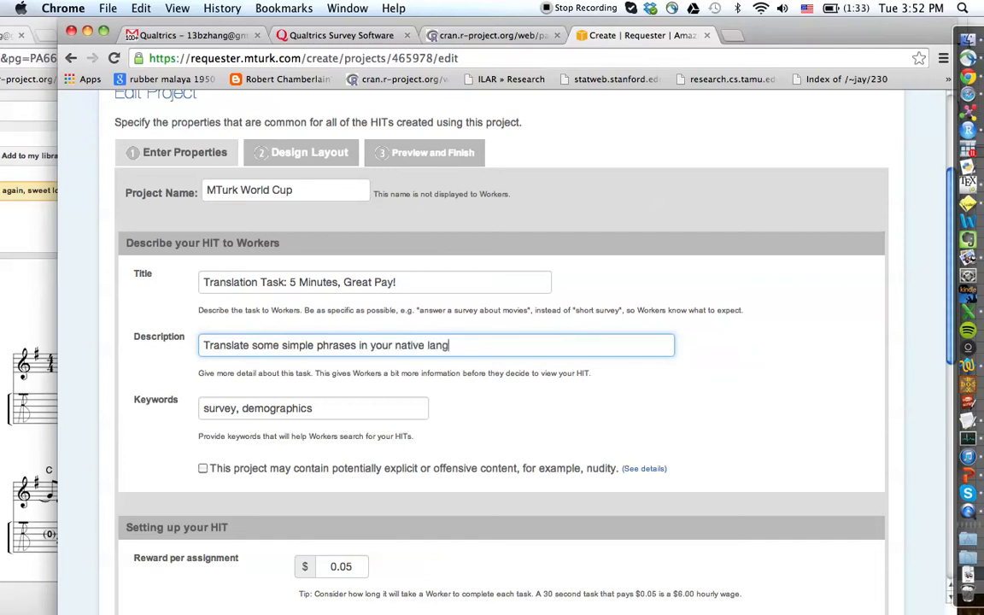
{"action": "type", "text": "uage"}
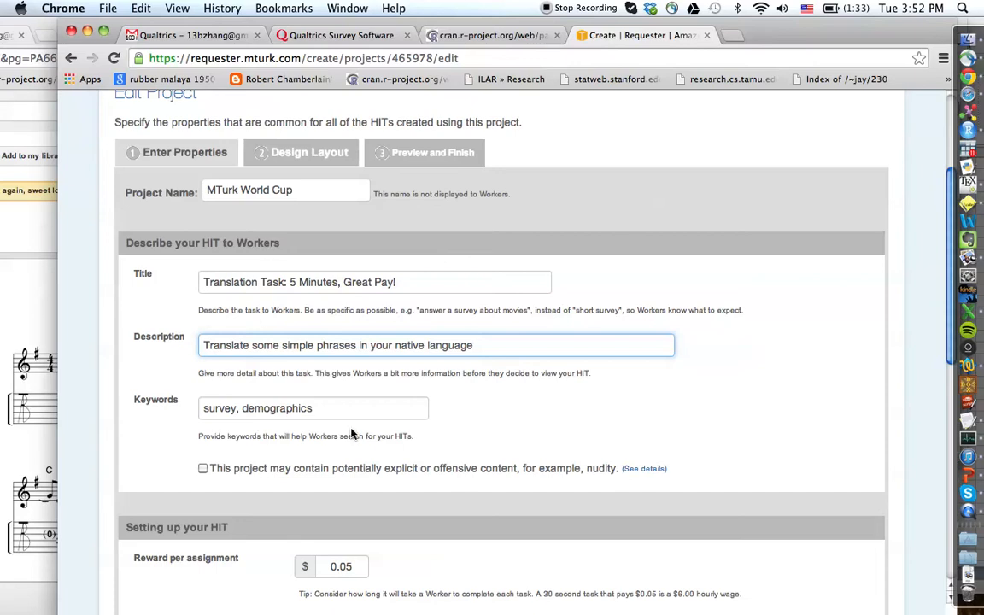
{"action": "type", "text": "translation,"}
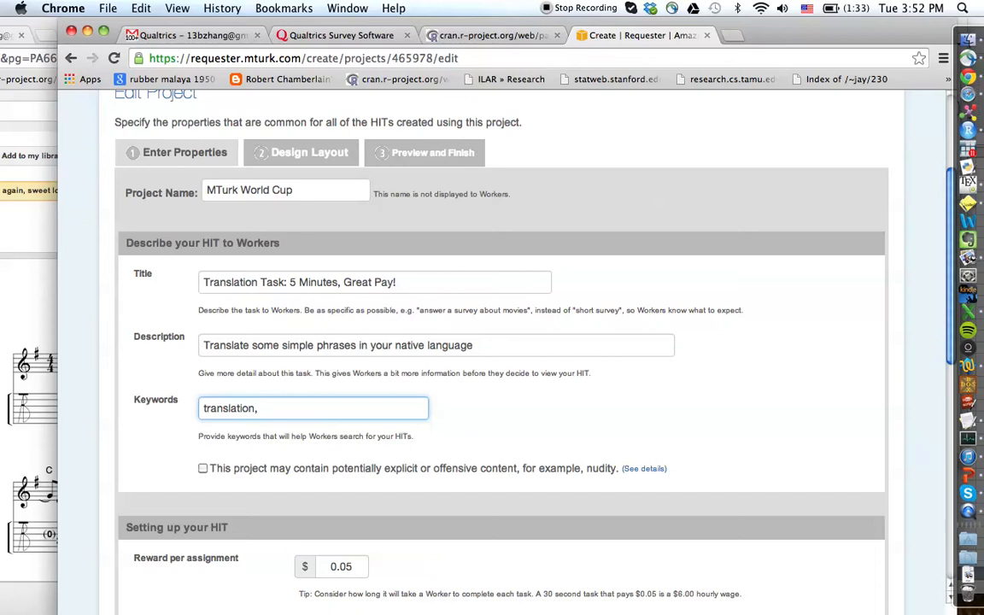
{"action": "type", "text": "language"}
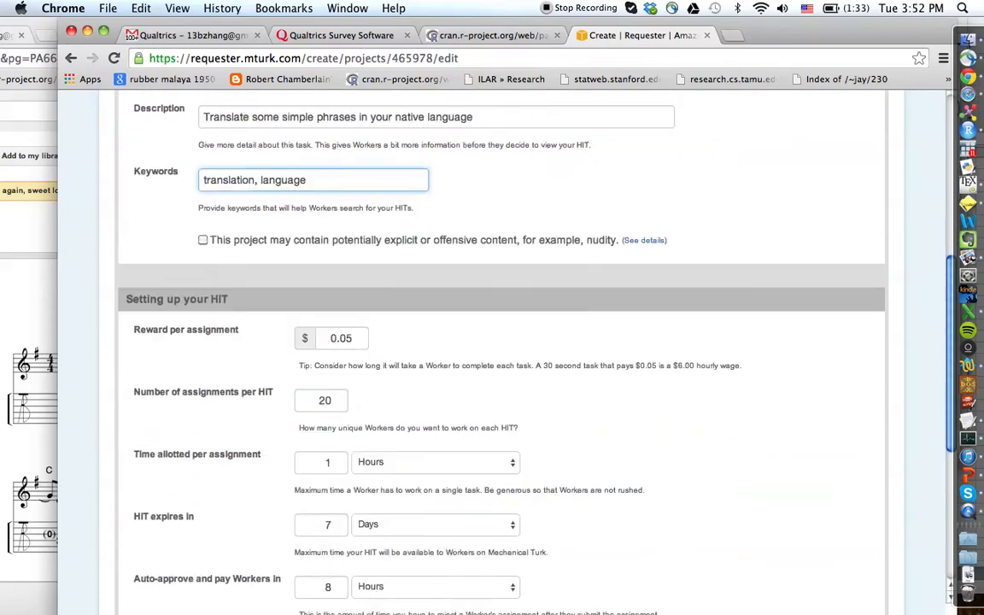
Keep the $0.50 reward and set the number of assignments per HIT to 10
{"action": "scroll", "scroll_direction": "down", "scroll_amount": 3}
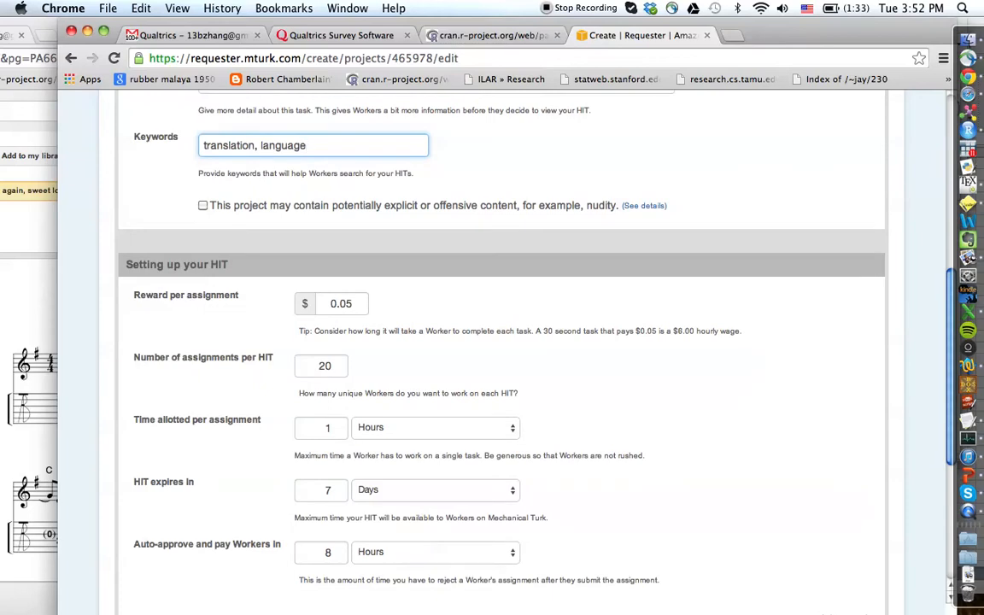
{"action": "mouse_move", "coordinate": [211, 216]}
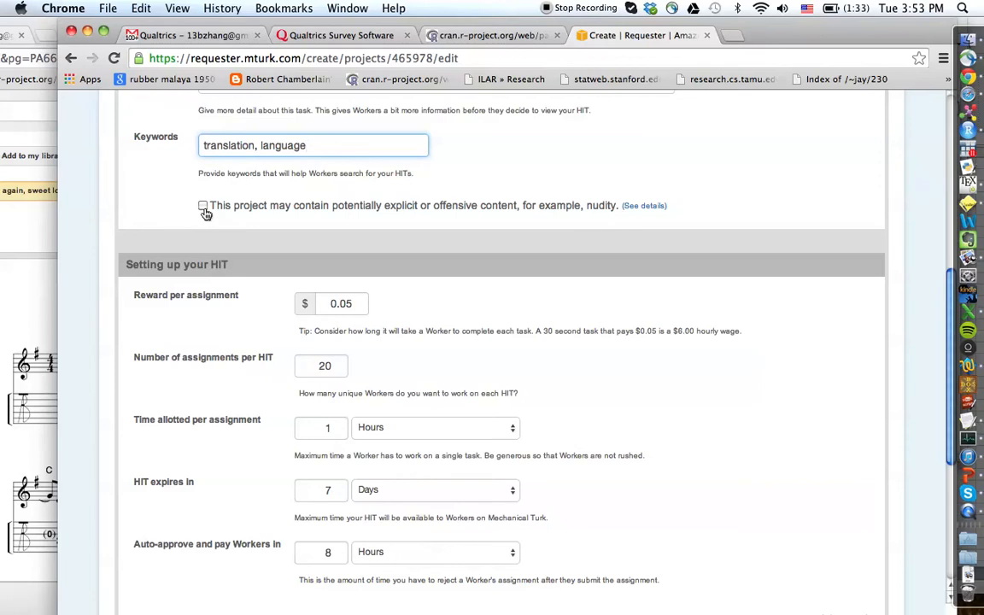
{"action": "scroll", "scroll_direction": "down", "scroll_amount": 3}
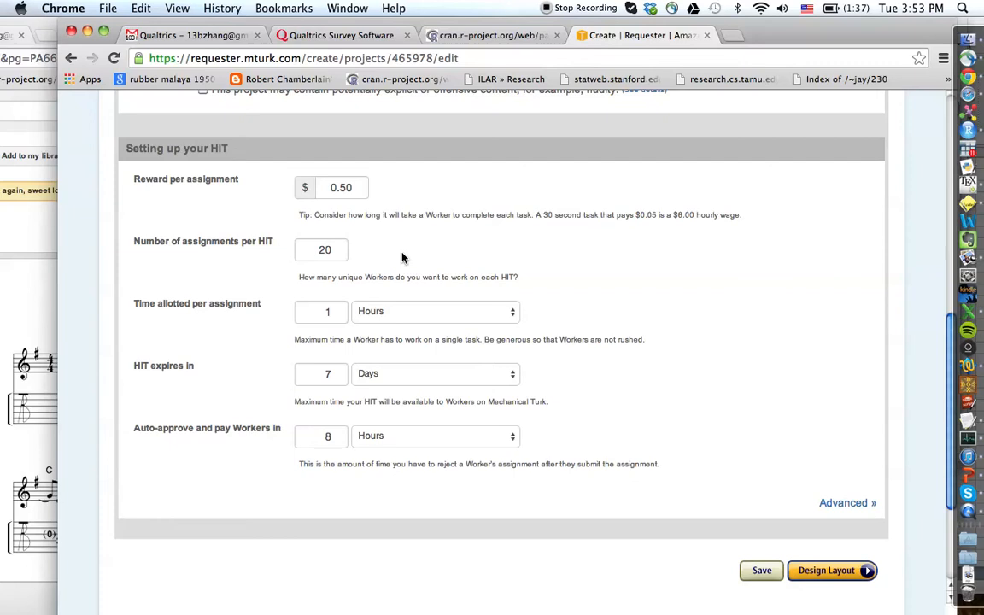
{"action": "left_click", "coordinate": [321, 249]}
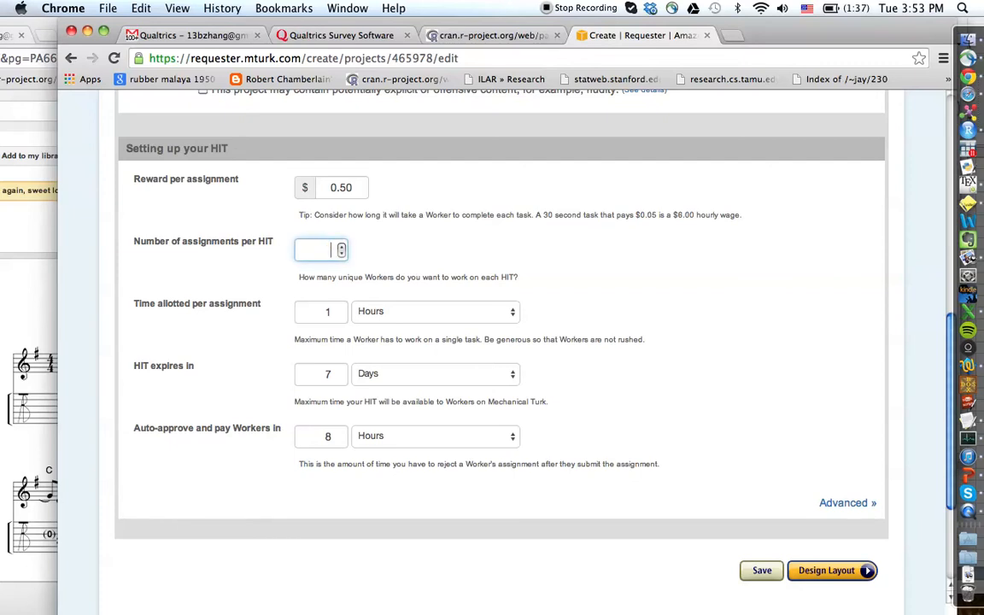
{"action": "type", "text": "1"}
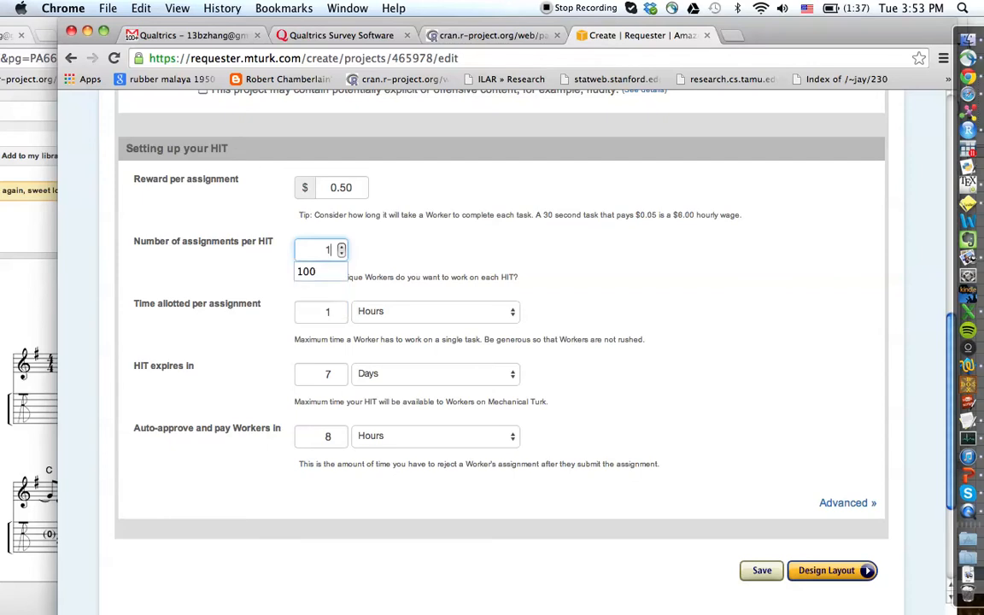
{"action": "type", "text": "0"}
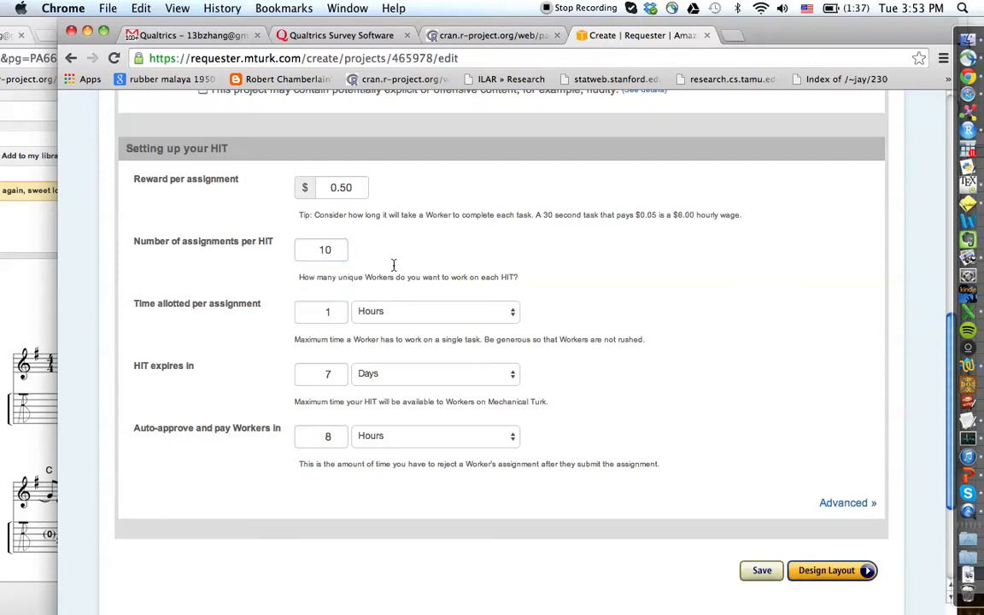
{"action": "mouse_move", "coordinate": [468, 362]}
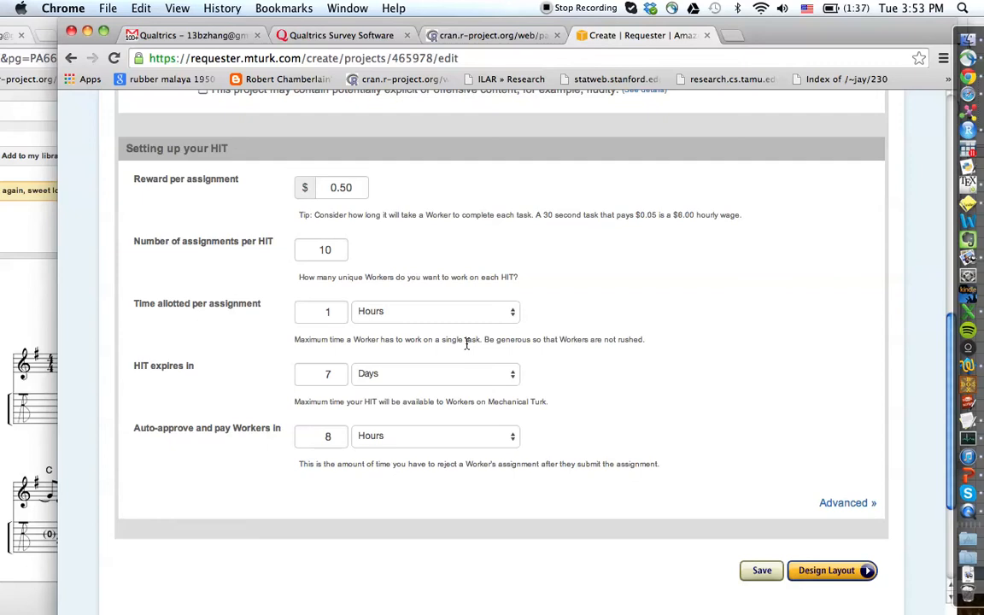
Set the HIT to expire in 3 days and auto-approve after 48 hours
{"action": "left_click", "coordinate": [322, 372]}
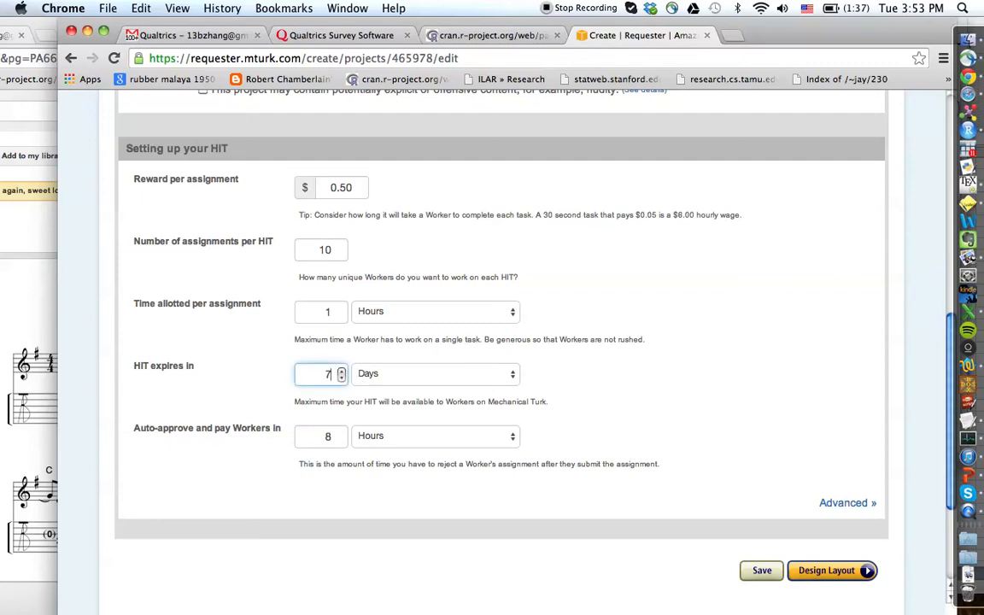
{"action": "type", "text": "3"}
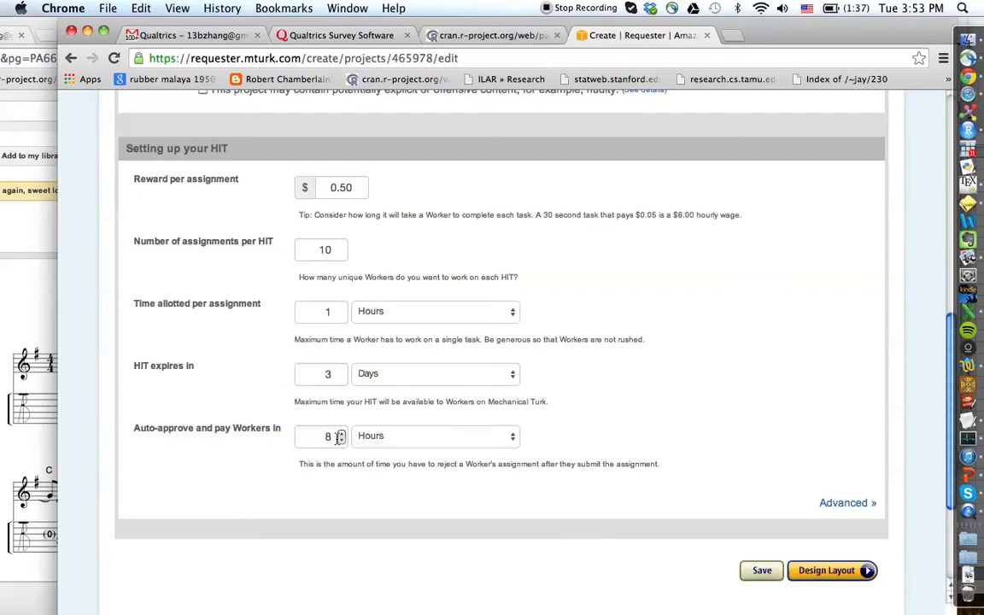
{"action": "left_click", "coordinate": [321, 435]}
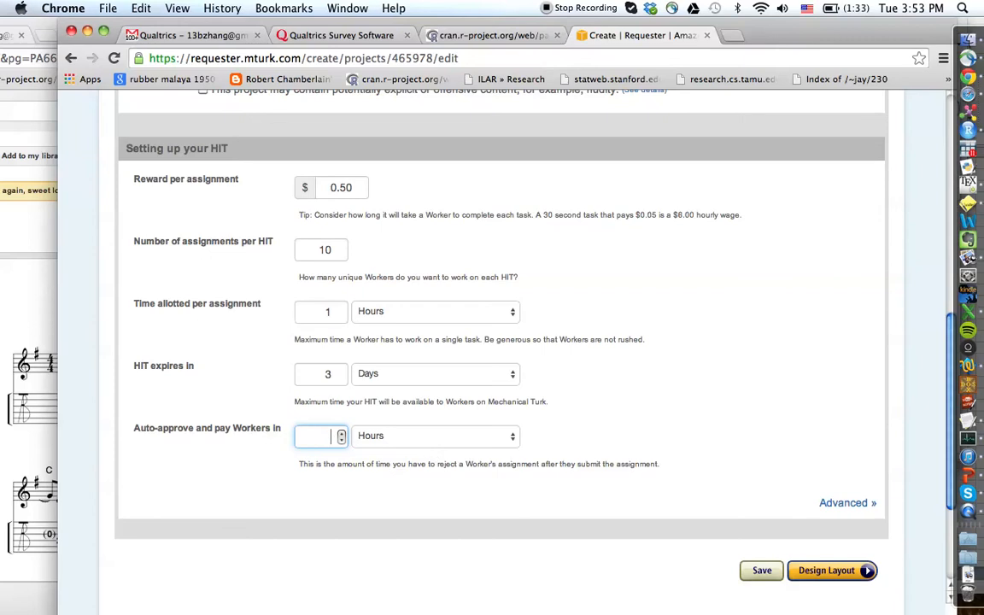
{"action": "type", "text": "2"}
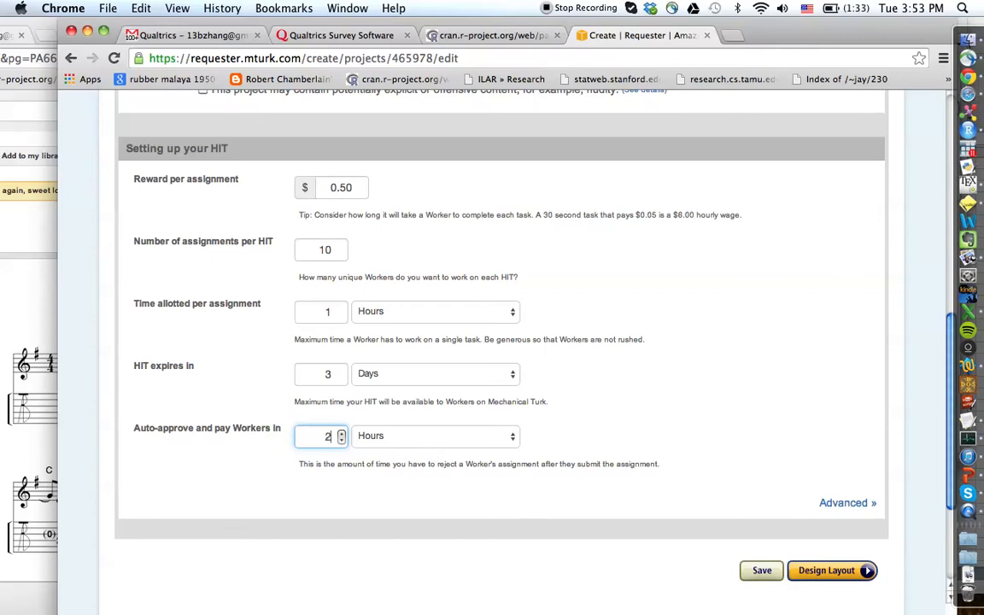
{"action": "type", "text": "48"}
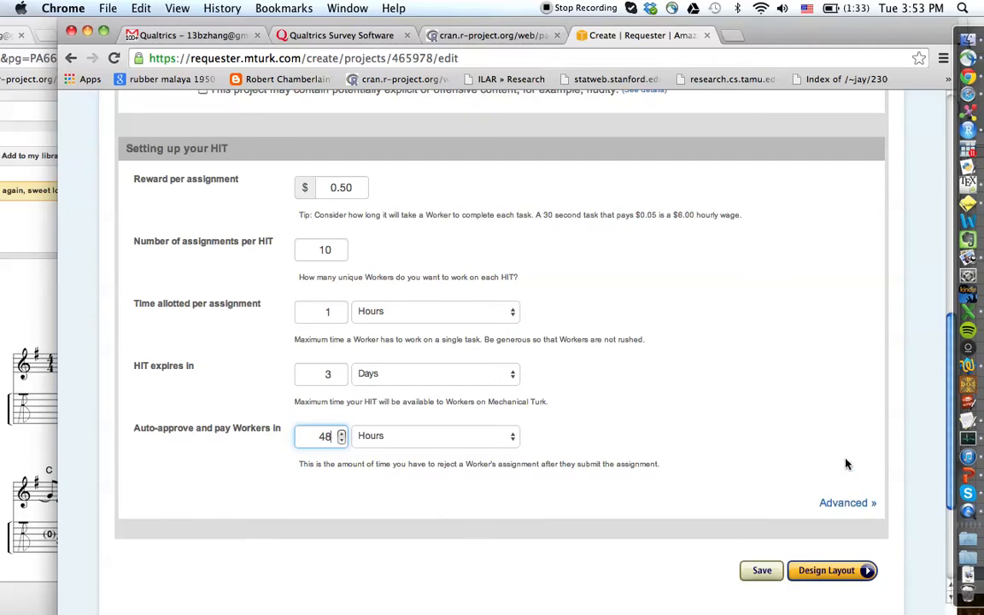
{"action": "mouse_move", "coordinate": [755, 431]}
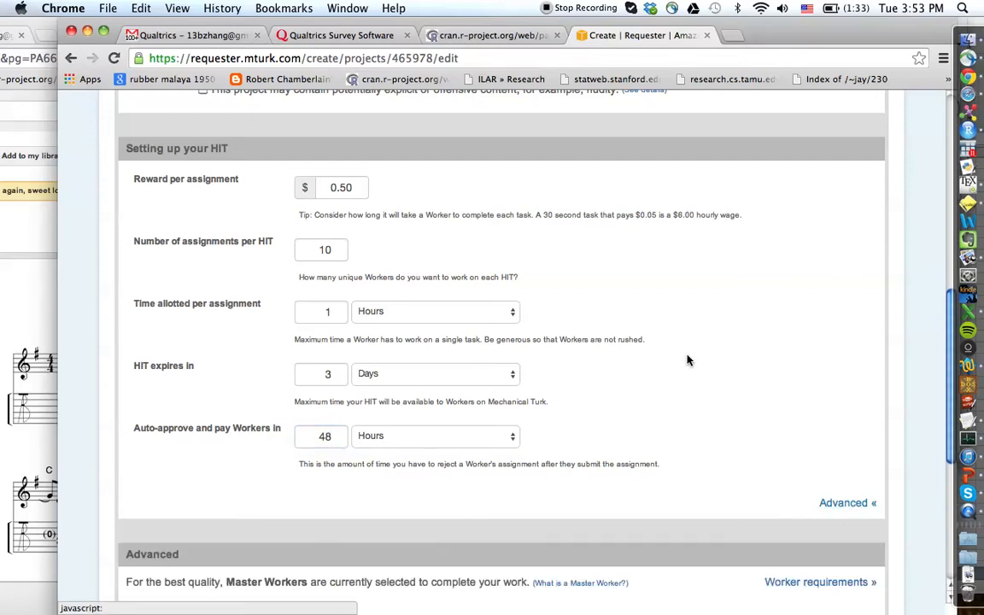
{"action": "scroll", "scroll_direction": "down", "scroll_amount": 3}
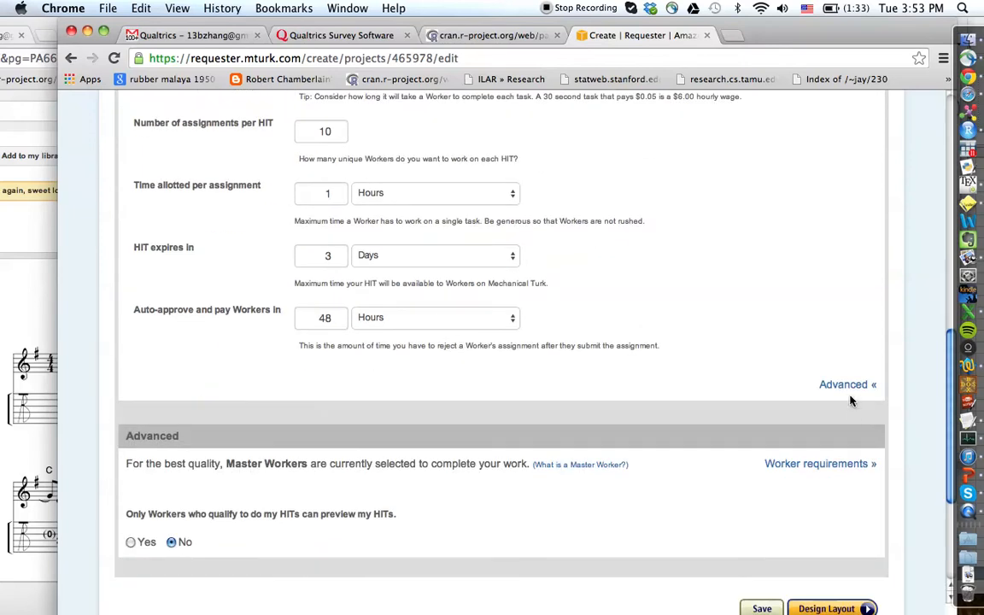
{"action": "scroll", "scroll_direction": "down", "scroll_amount": 3}
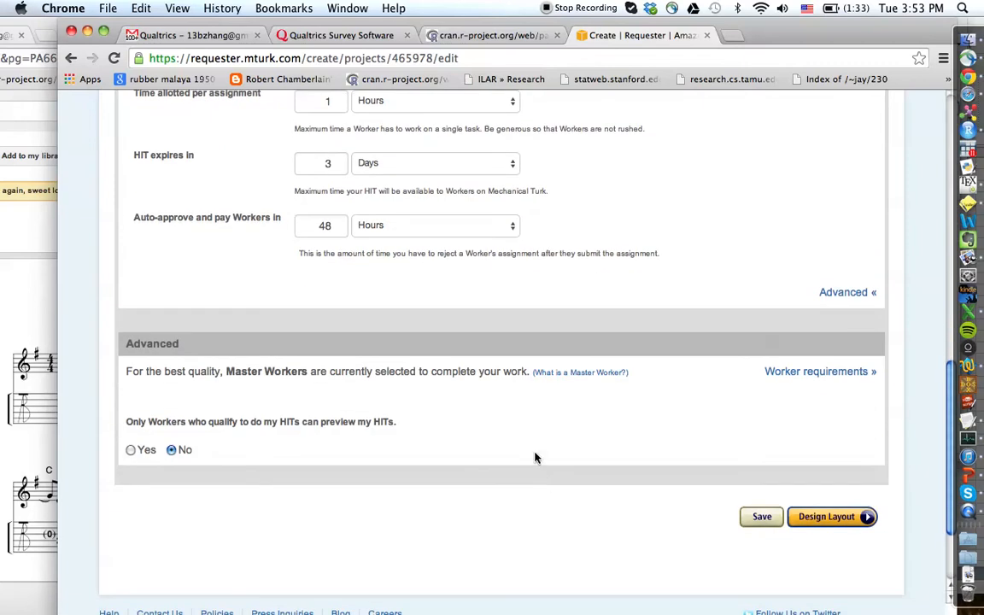
{"action": "left_click", "coordinate": [816, 370]}
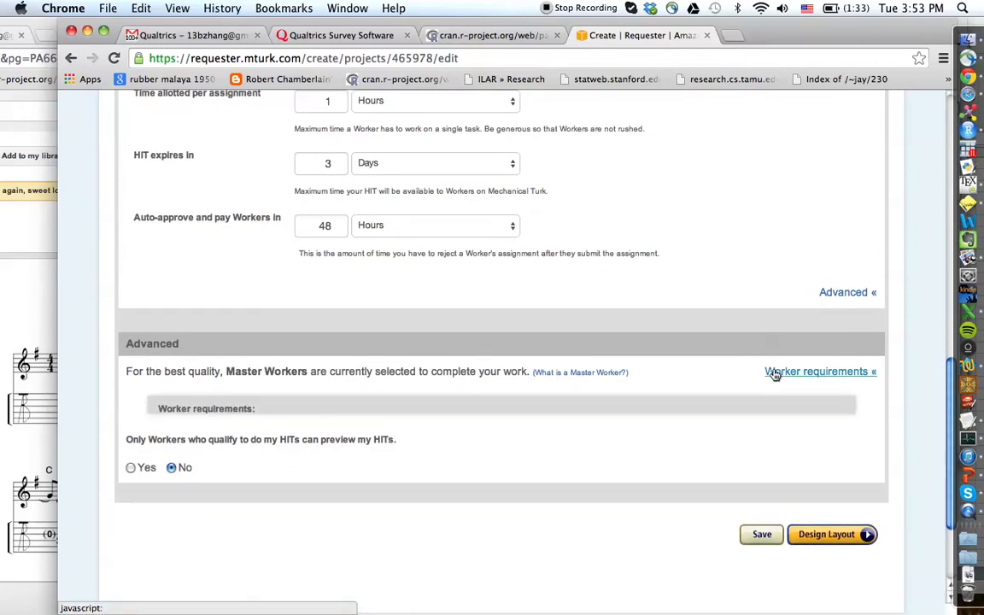
{"action": "left_click", "coordinate": [820, 371]}
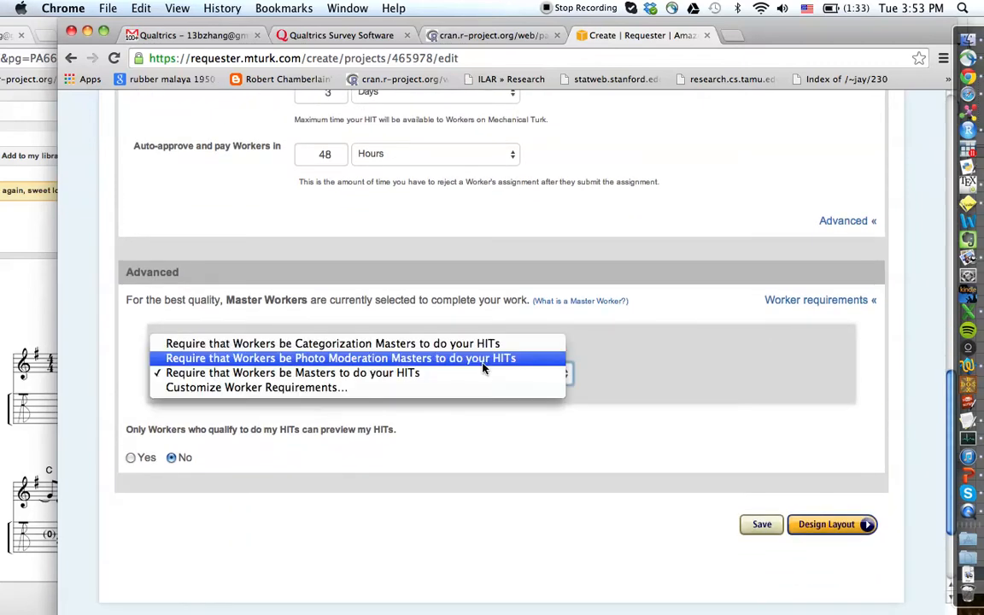
{"action": "mouse_move", "coordinate": [485, 373]}
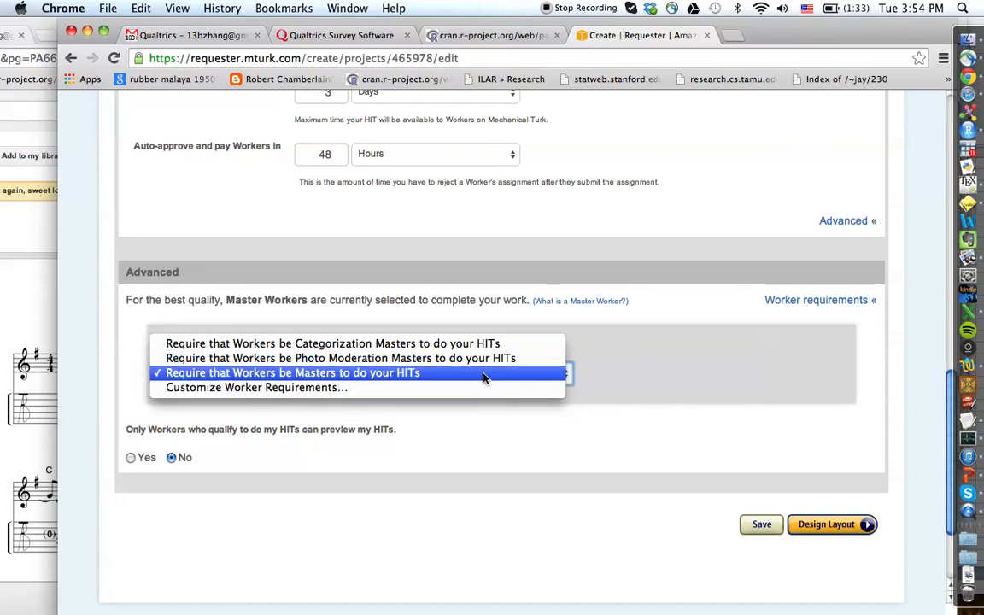
{"action": "mouse_move", "coordinate": [470, 387]}
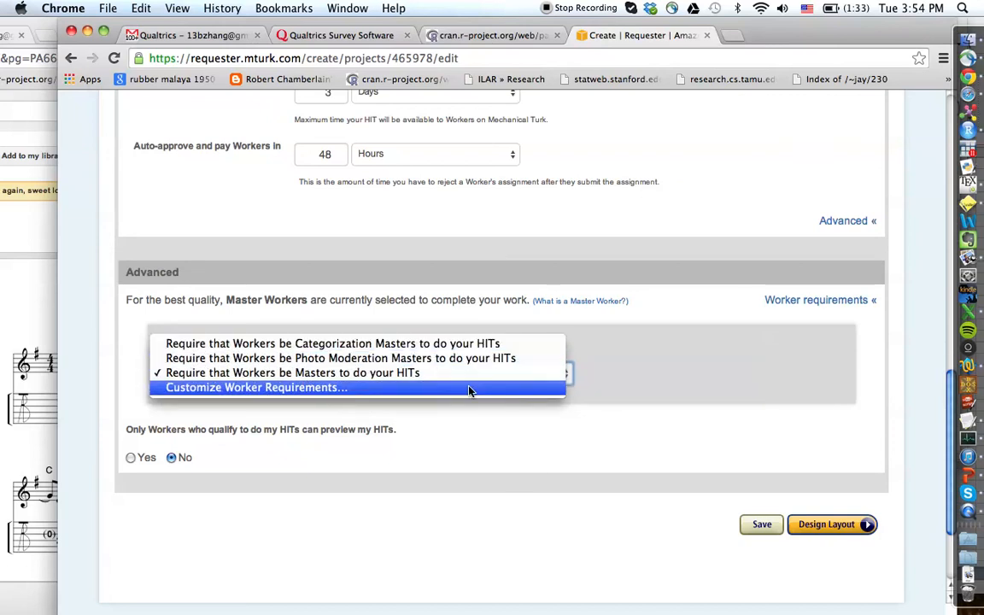
{"action": "mouse_move", "coordinate": [475, 359]}
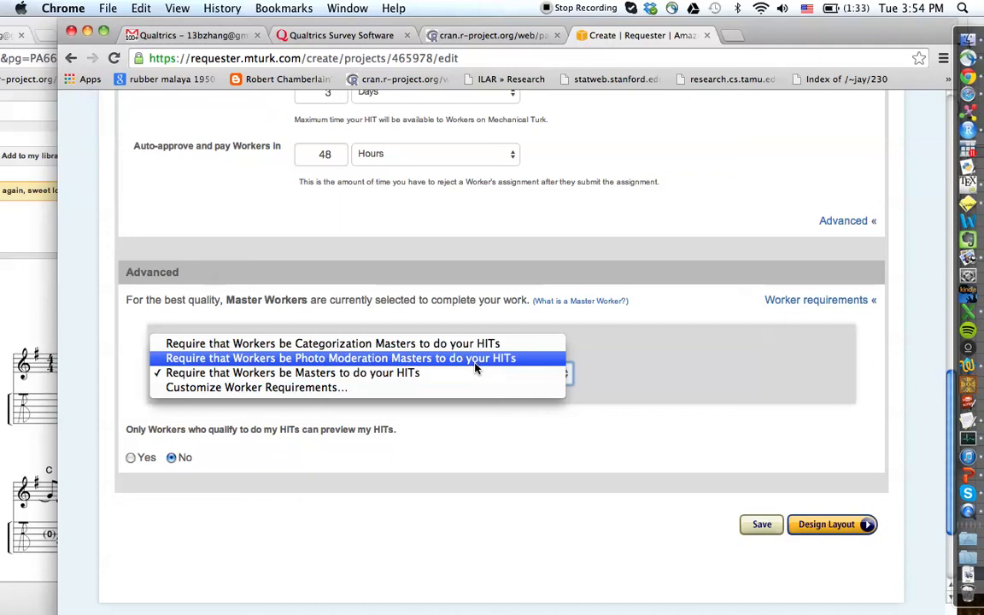
{"action": "mouse_move", "coordinate": [291, 372]}
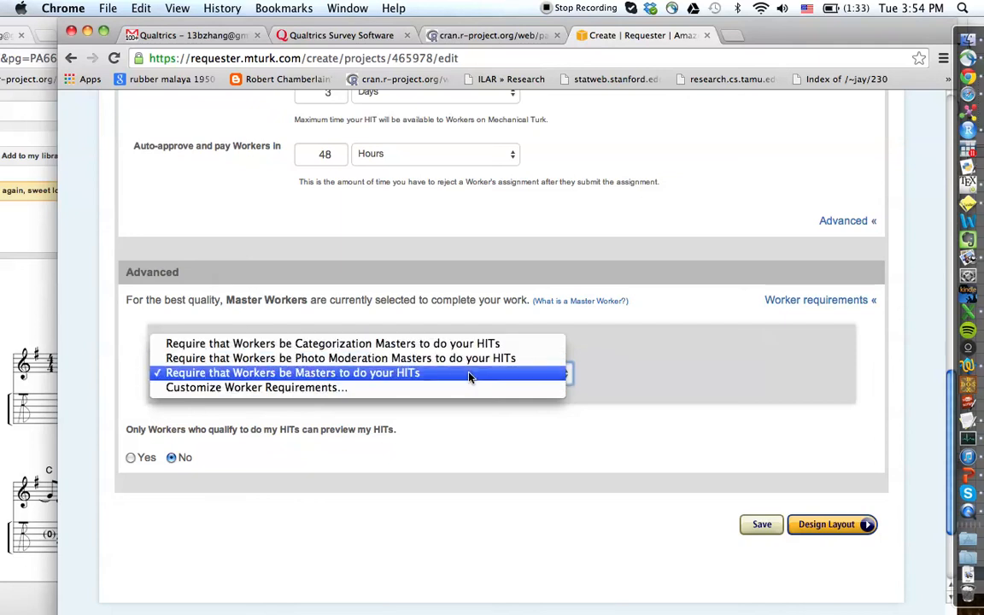
{"action": "left_click", "coordinate": [293, 372]}
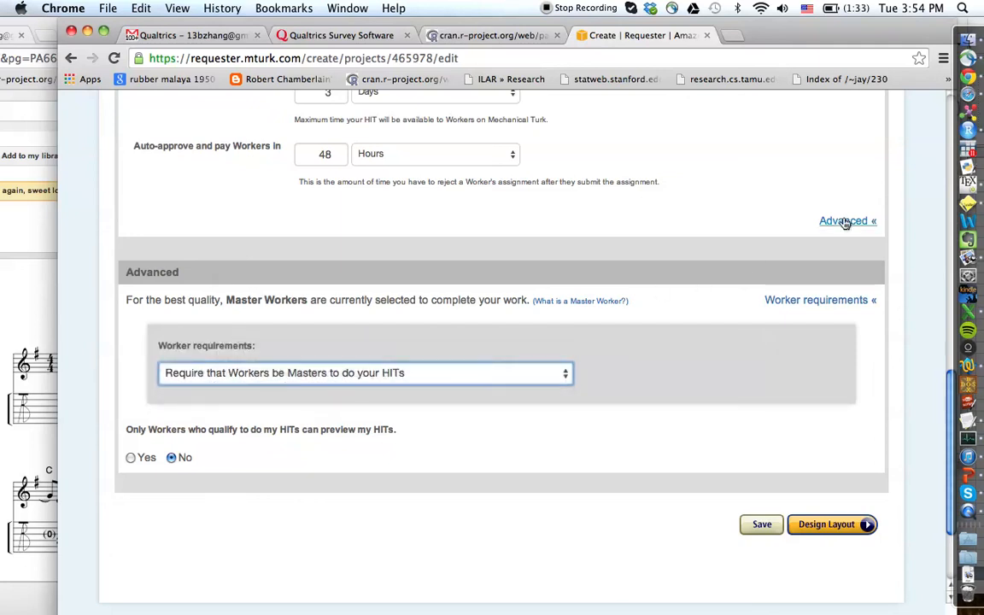
{"action": "left_click", "coordinate": [847, 220]}
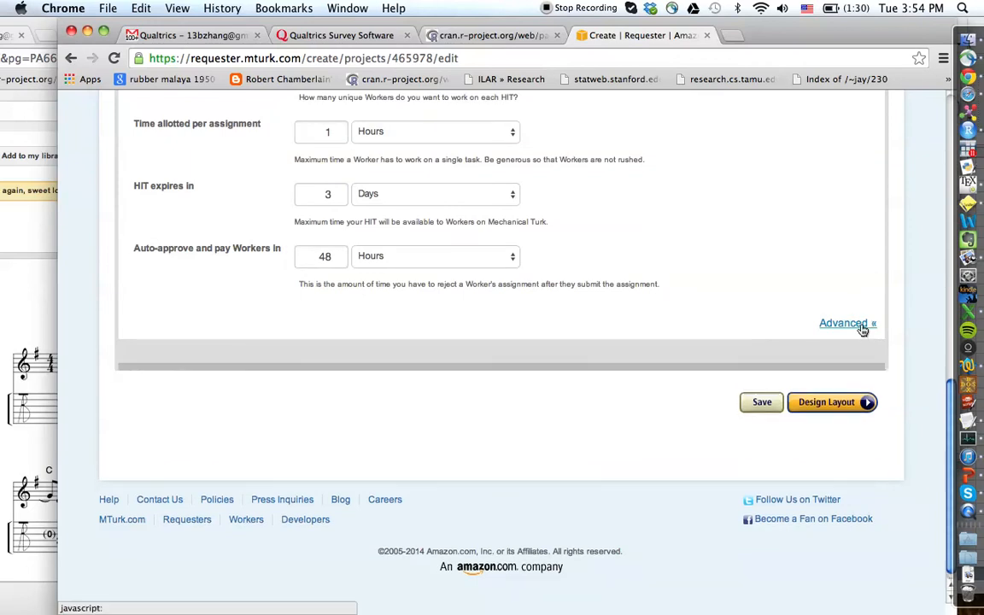
Switch Advanced settings to custom worker requirements with a Location criterion first
{"action": "left_click", "coordinate": [847, 322]}
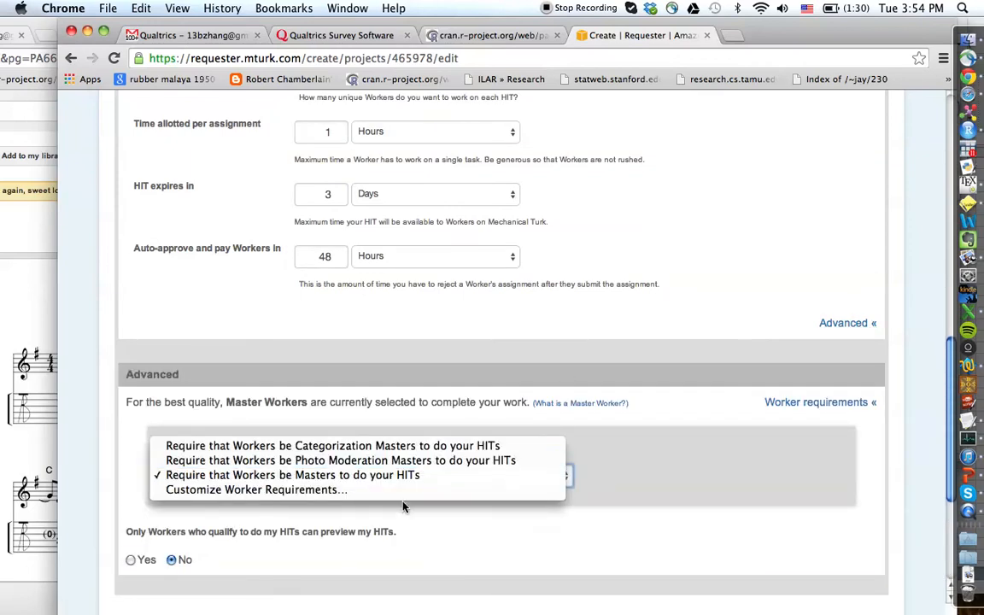
{"action": "left_click", "coordinate": [256, 488]}
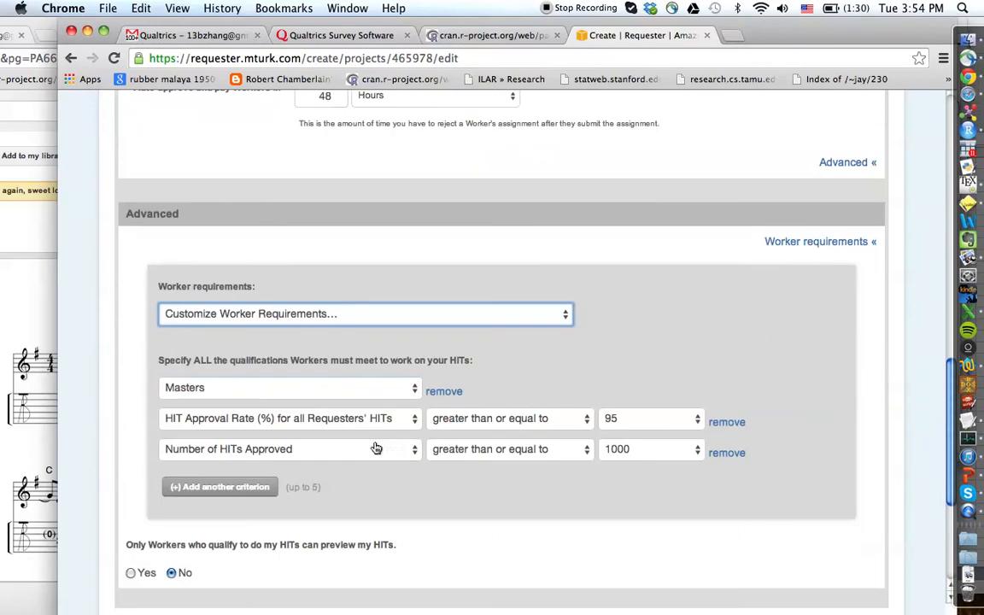
{"action": "mouse_move", "coordinate": [349, 407]}
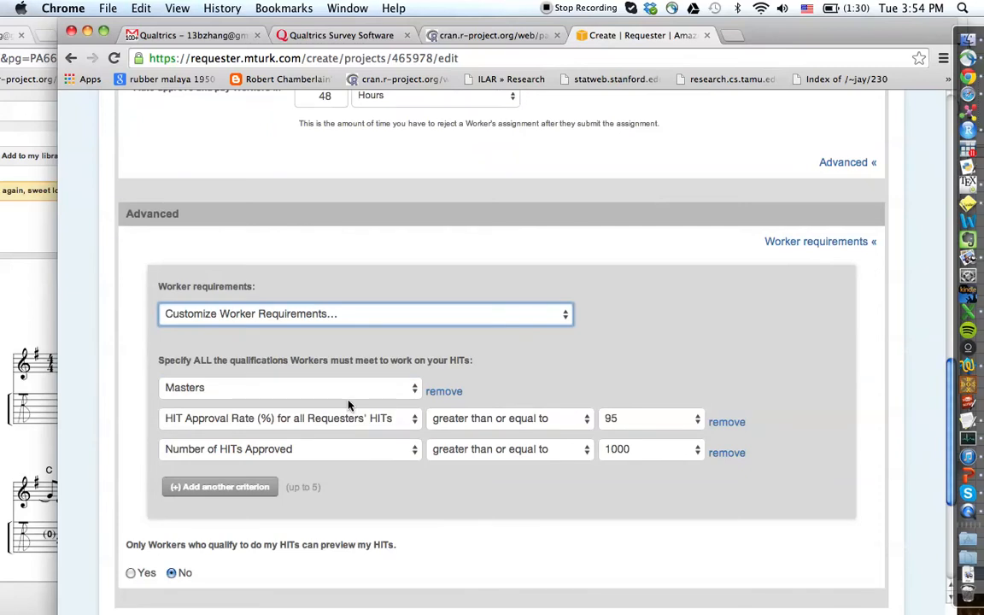
{"action": "left_click", "coordinate": [290, 386]}
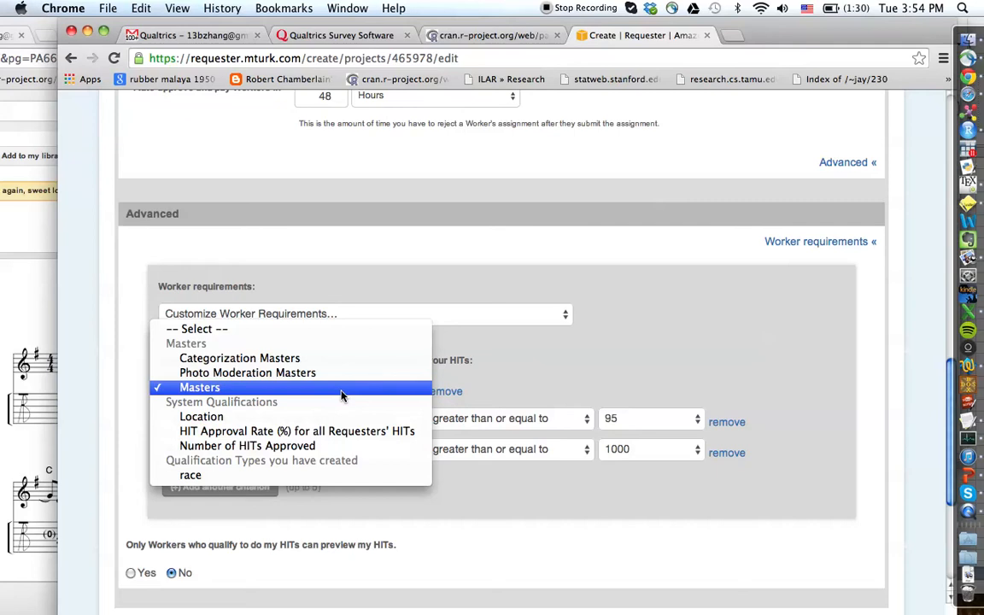
{"action": "mouse_move", "coordinate": [201, 417]}
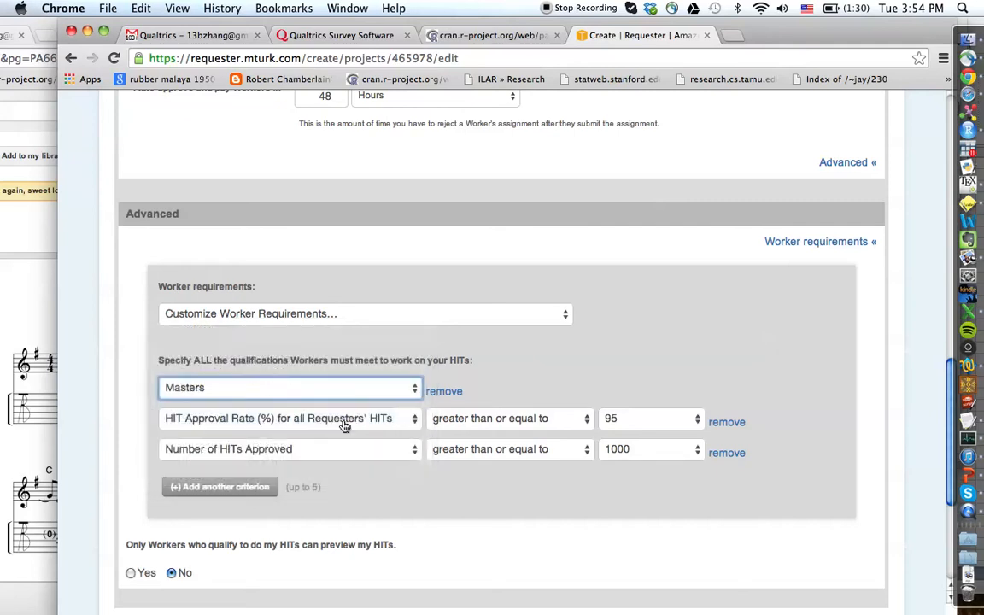
{"action": "left_click", "coordinate": [290, 386]}
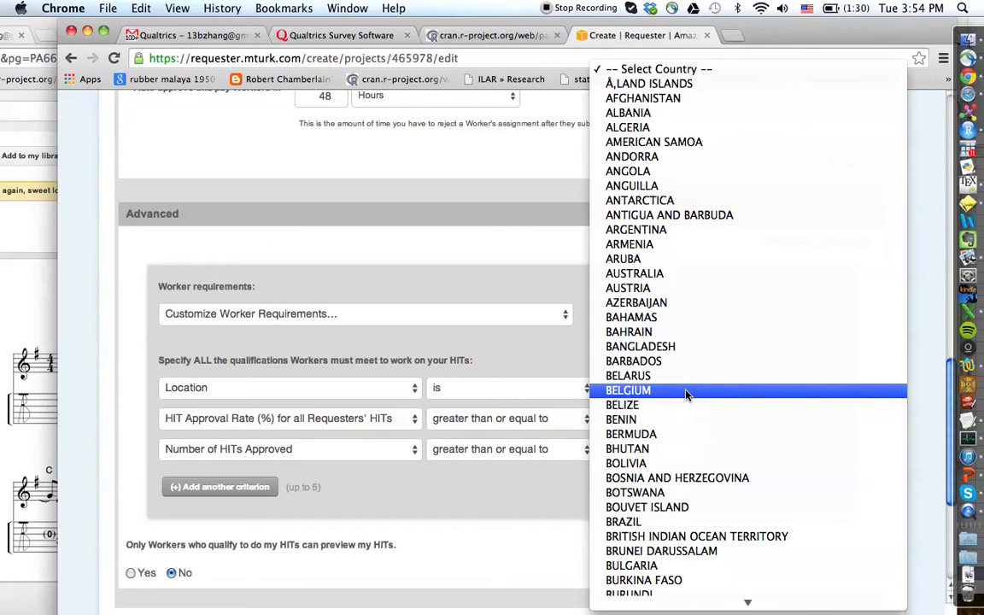
Require workers located in BRAZIL, keeping the approval-rate and approved-HITs rows
{"action": "scroll", "scroll_direction": "down", "scroll_amount": 3}
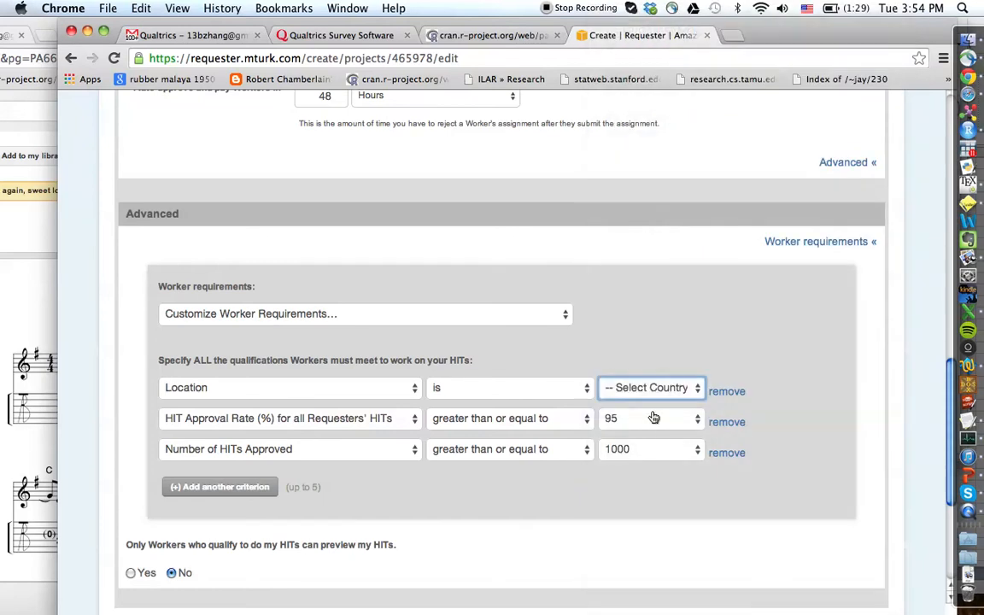
{"action": "left_click", "coordinate": [651, 386]}
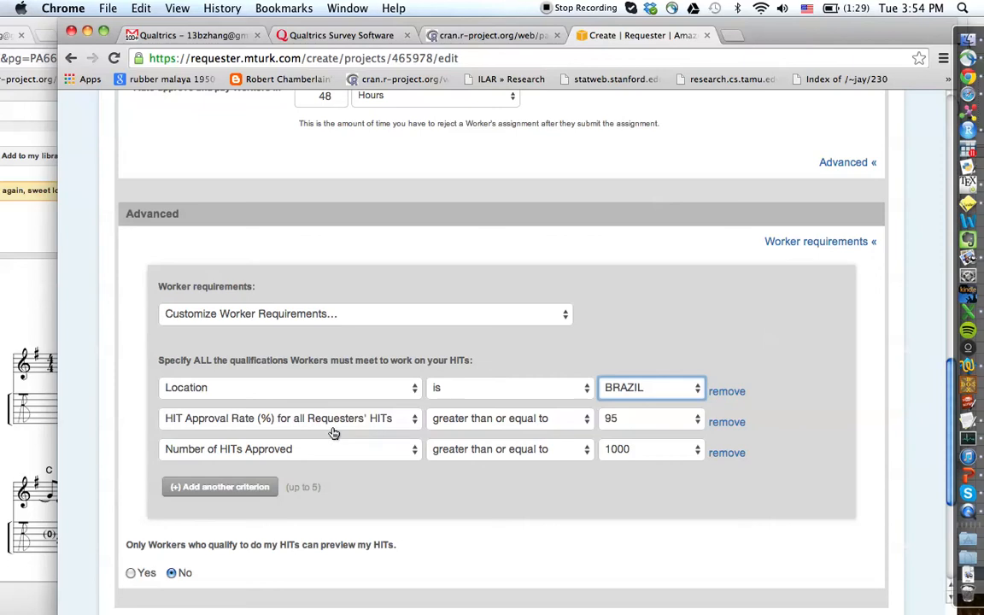
{"action": "mouse_move", "coordinate": [595, 440]}
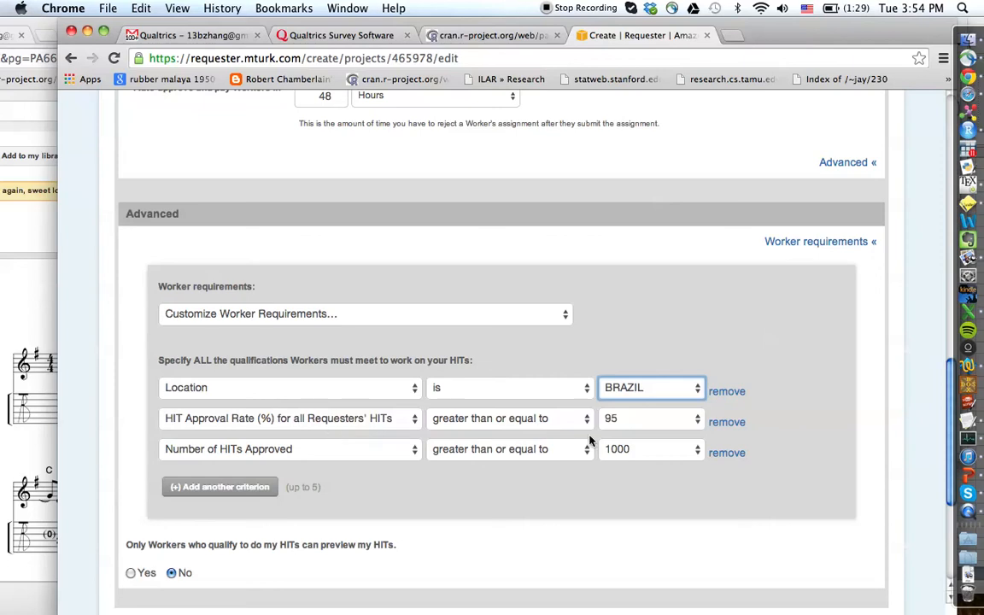
{"action": "mouse_move", "coordinate": [615, 460]}
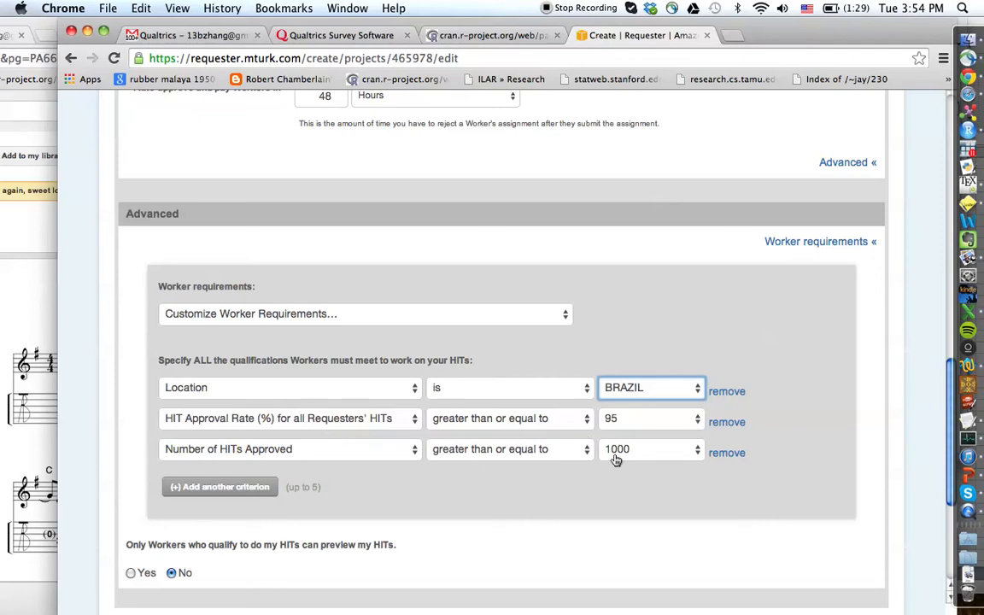
{"action": "left_click", "coordinate": [651, 447]}
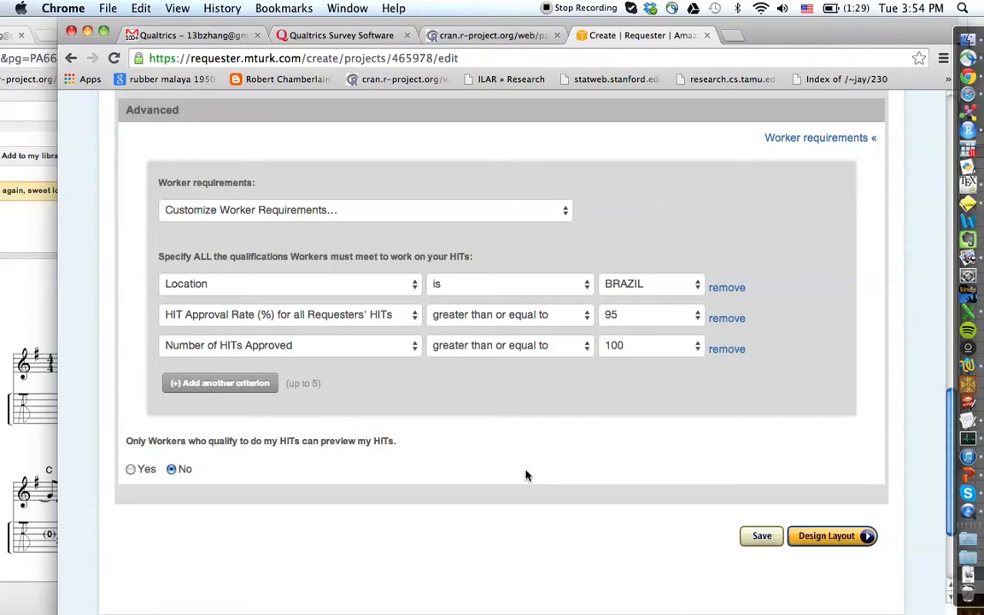
Let only qualifying Workers preview the HIT and proceed to Design Layout without Master Workers
{"action": "left_click", "coordinate": [130, 468]}
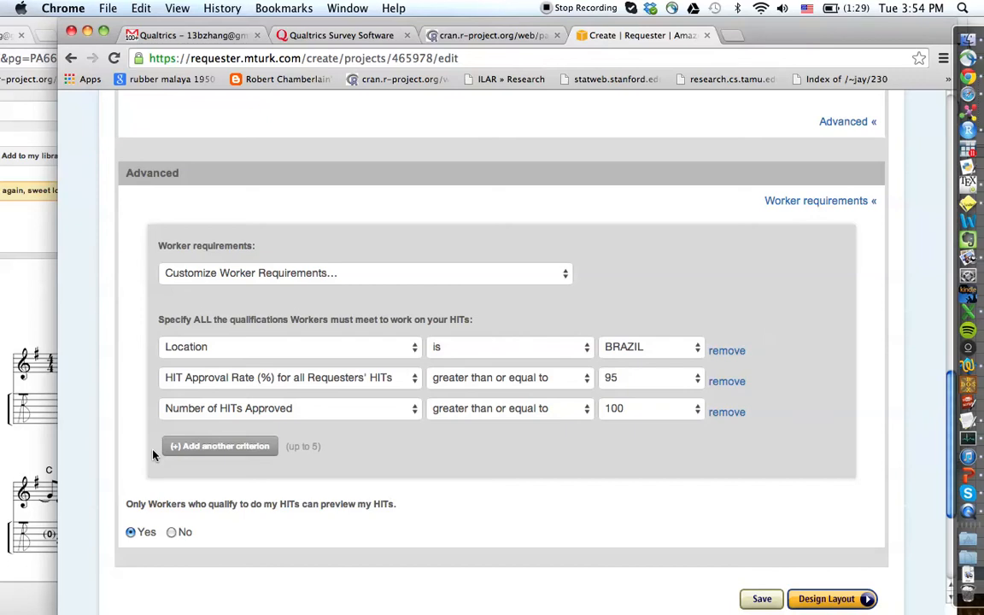
{"action": "scroll", "scroll_direction": "down", "scroll_amount": 3}
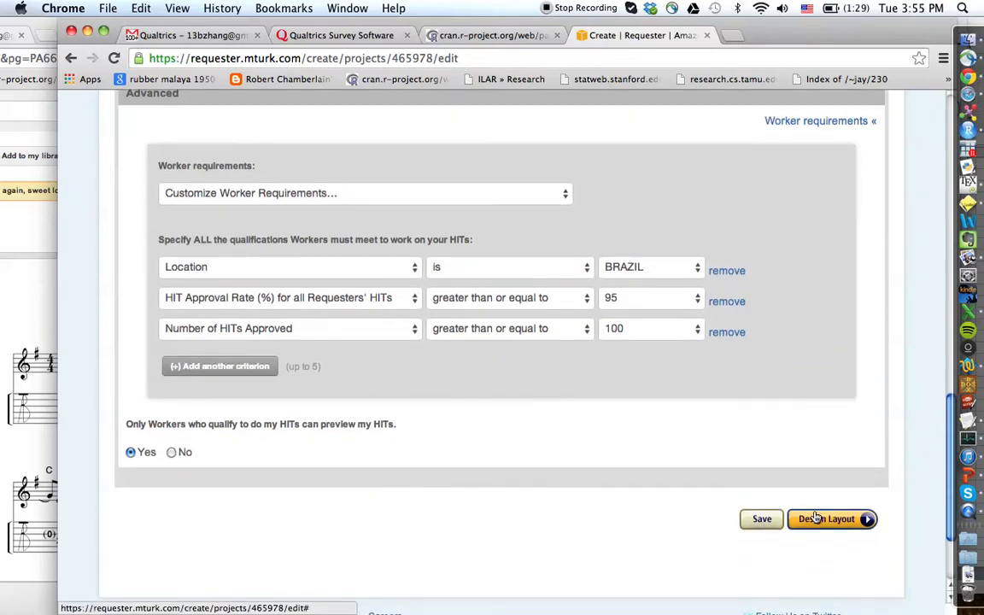
{"action": "left_click", "coordinate": [827, 519]}
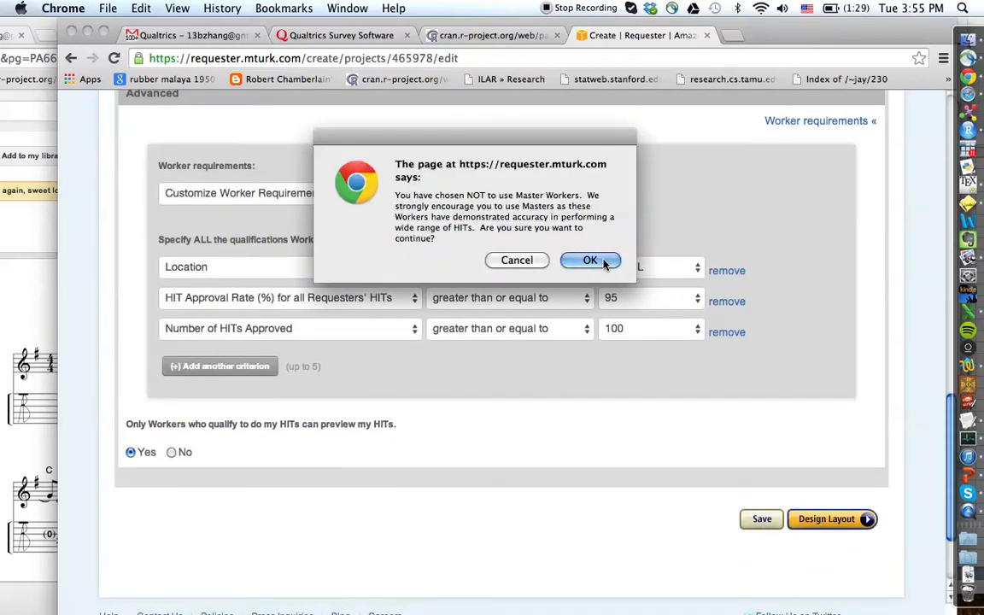
{"action": "left_click", "coordinate": [589, 260]}
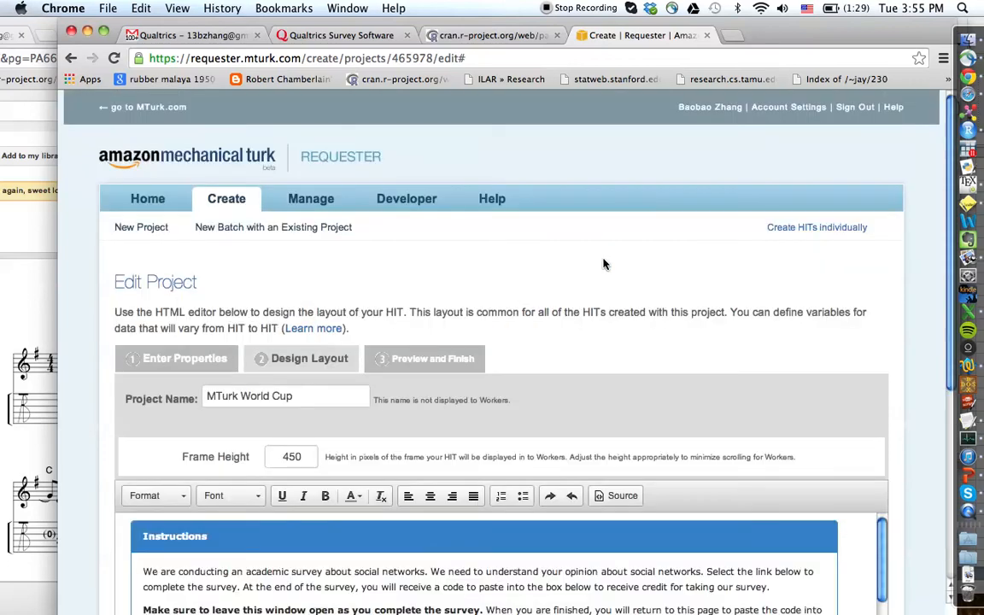
Replace the instructions with 'This is a translation task...' and bring up the Qualtrics survey
{"action": "scroll", "scroll_direction": "down", "scroll_amount": 3}
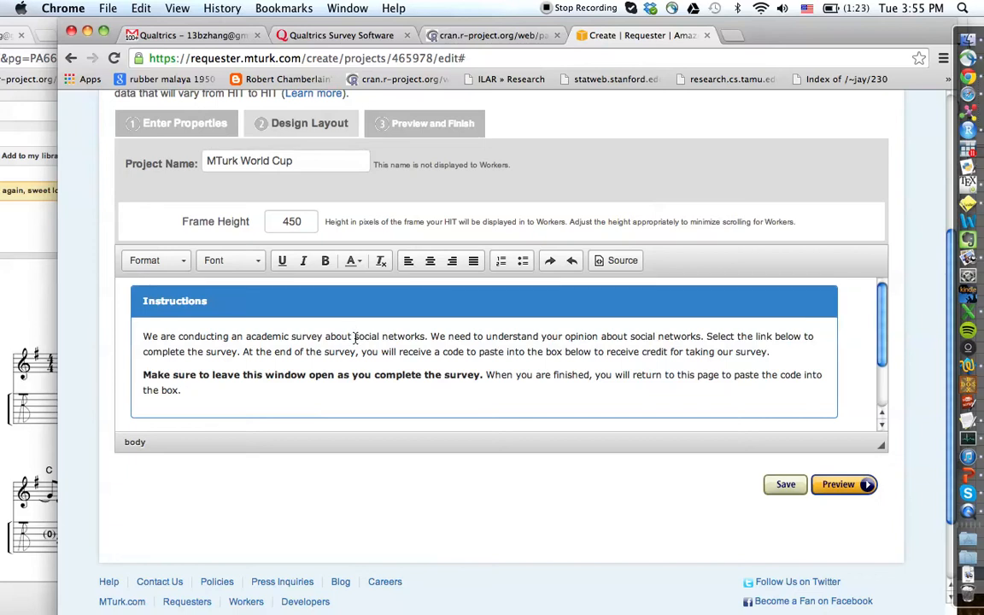
{"action": "scroll", "scroll_direction": "down", "scroll_amount": 3}
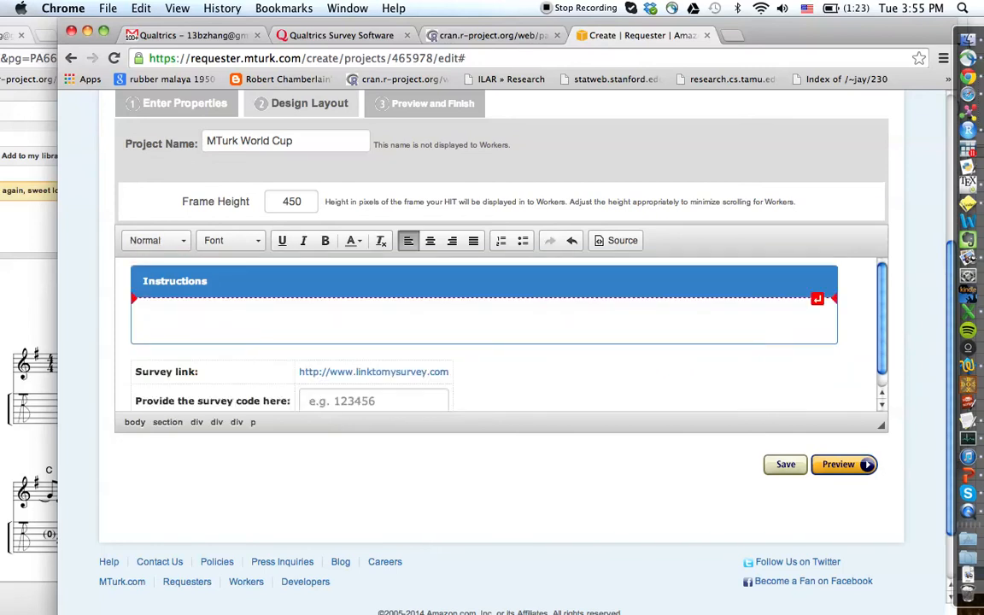
{"action": "type", "text": "This is a"}
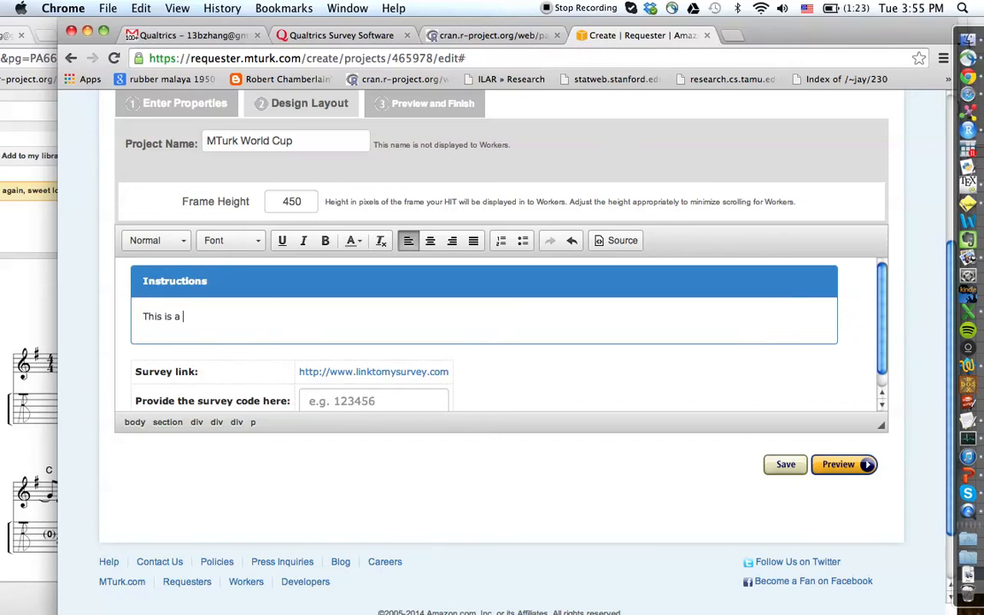
{"action": "type", "text": "translation tas"}
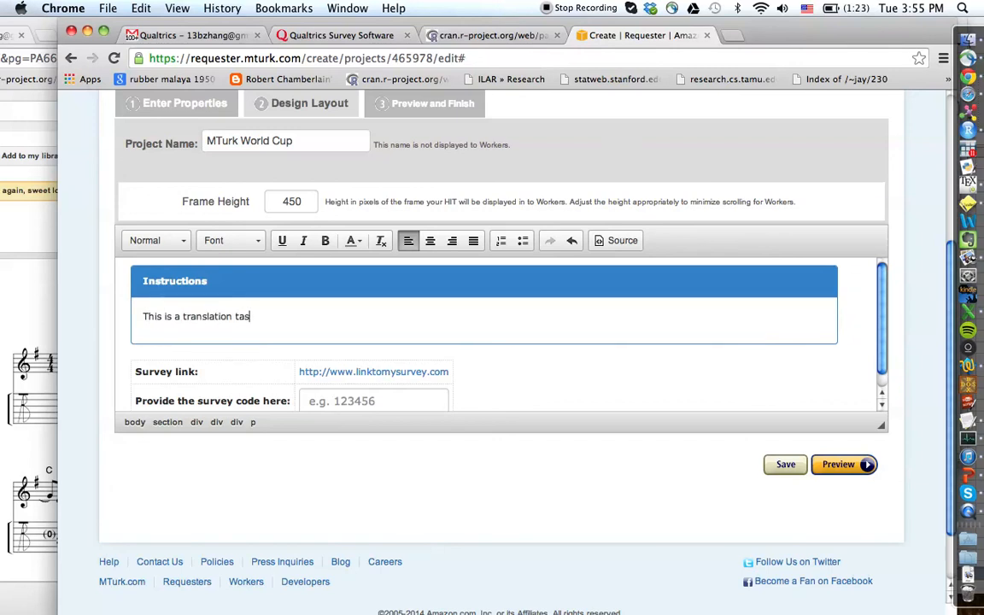
{"action": "type", "text": "k..."}
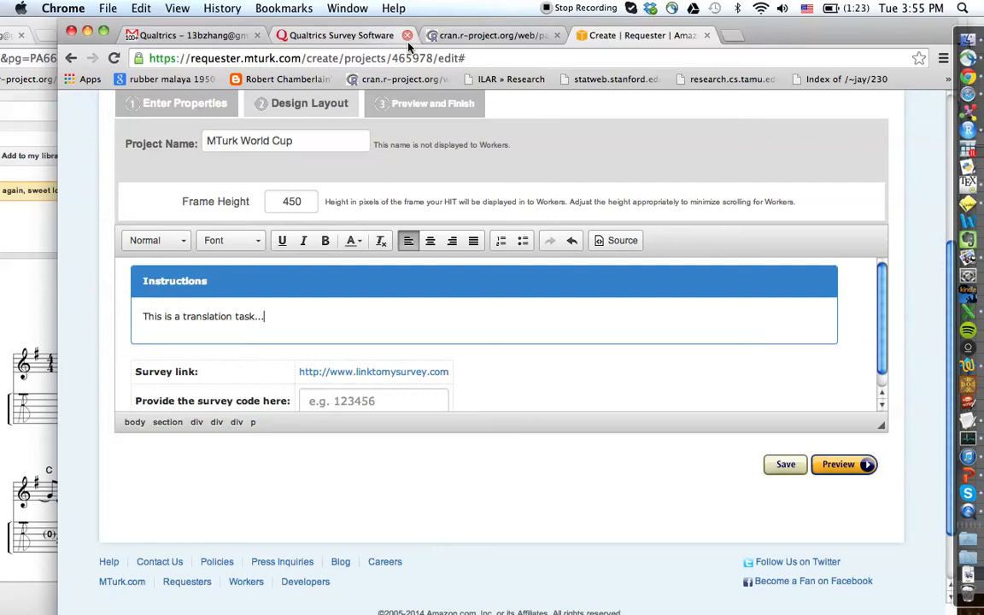
{"action": "left_click", "coordinate": [341, 34]}
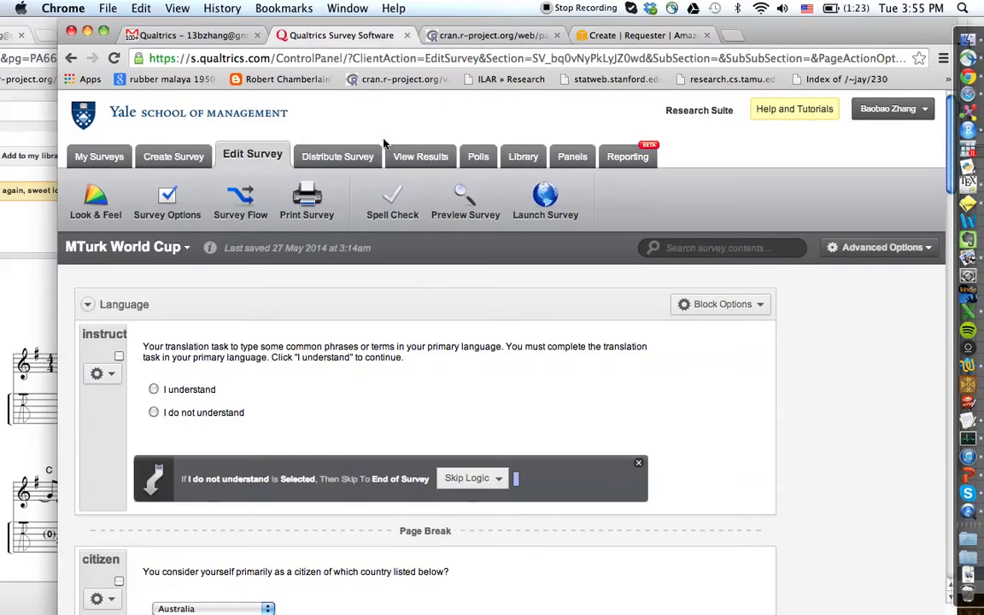
Activate the MTurk World Cup survey under Distribute Survey and copy its anonymous link
{"action": "left_click", "coordinate": [339, 157]}
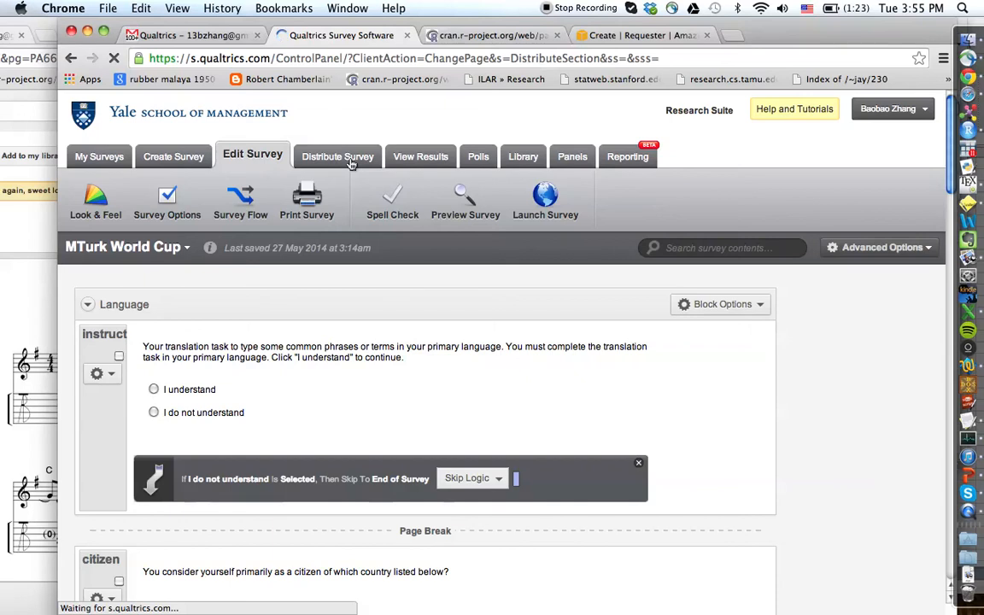
{"action": "left_click", "coordinate": [339, 157]}
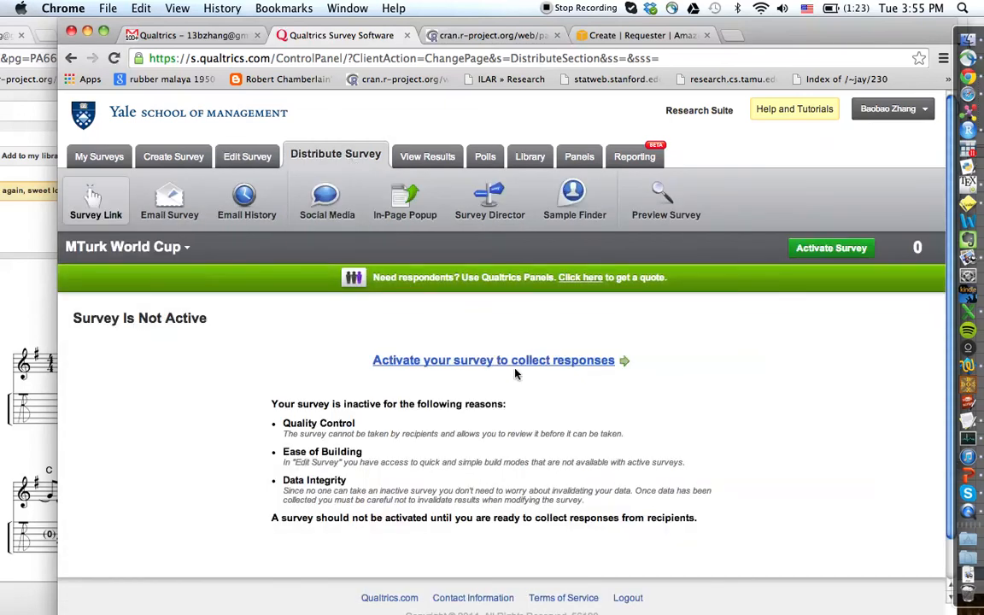
{"action": "left_click", "coordinate": [492, 358]}
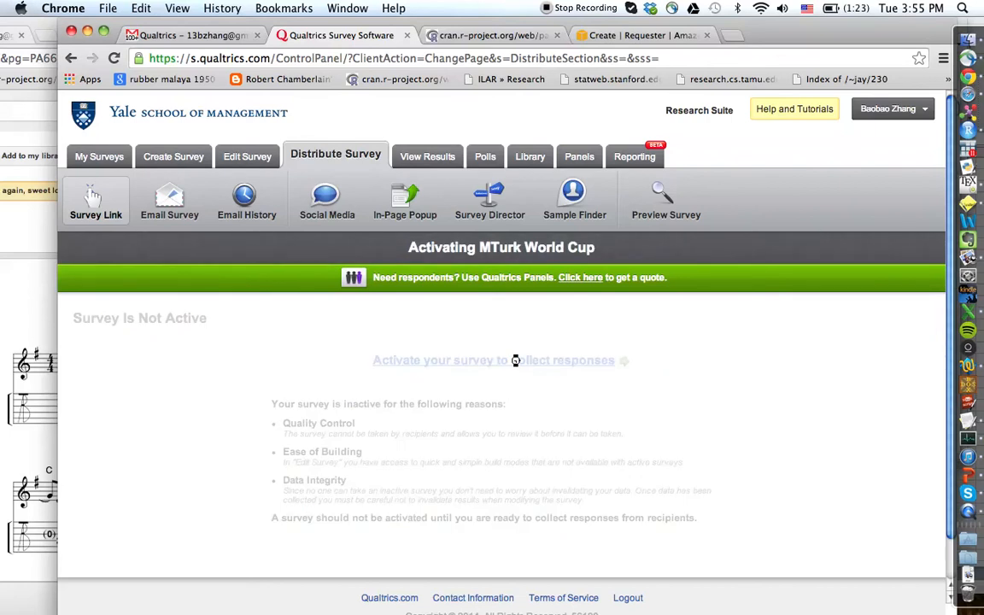
{"action": "left_click", "coordinate": [496, 359]}
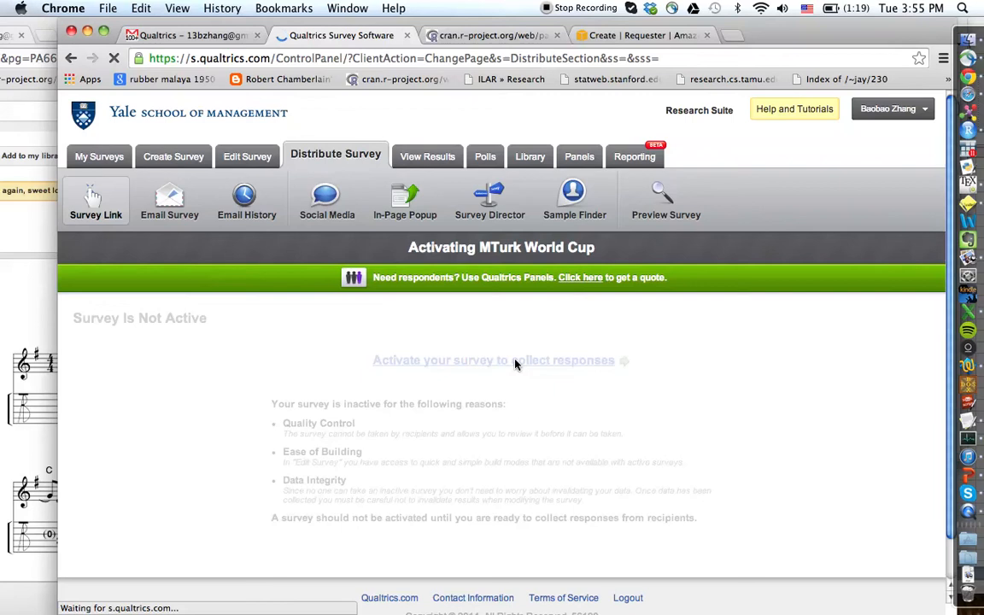
{"action": "left_click", "coordinate": [492, 359]}
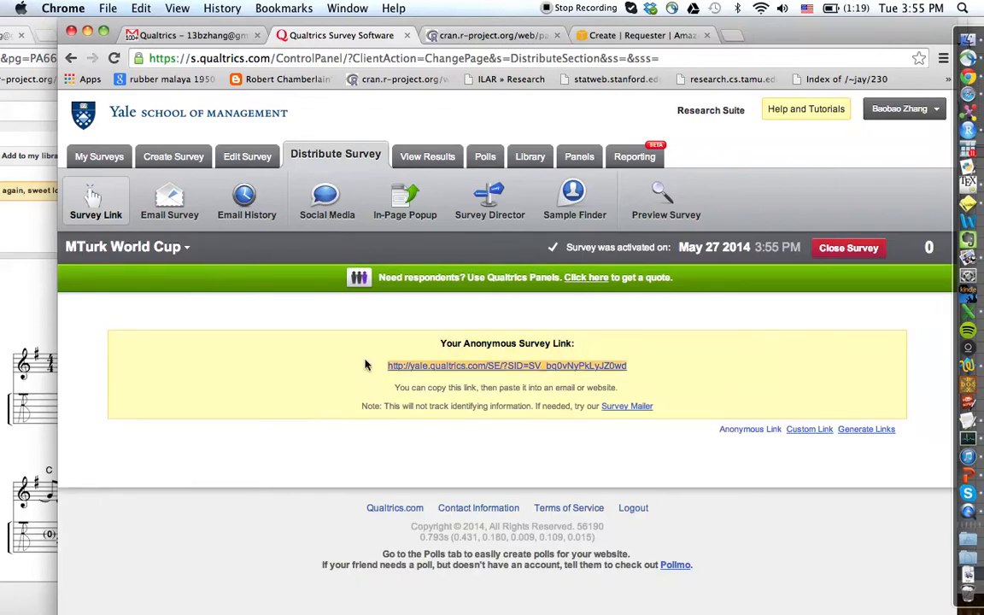
{"action": "left_click", "coordinate": [495, 34]}
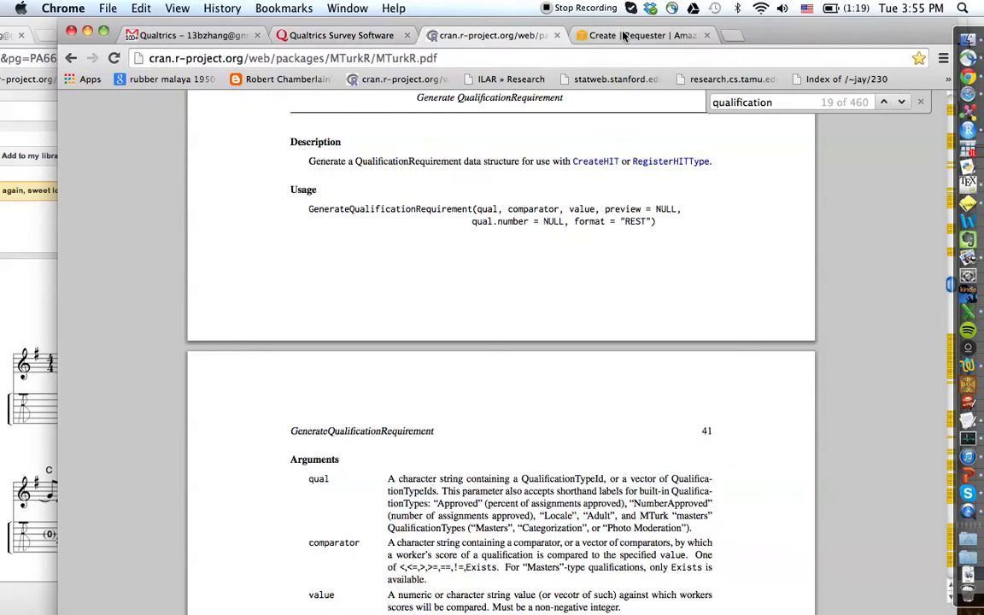
{"action": "left_click", "coordinate": [641, 34]}
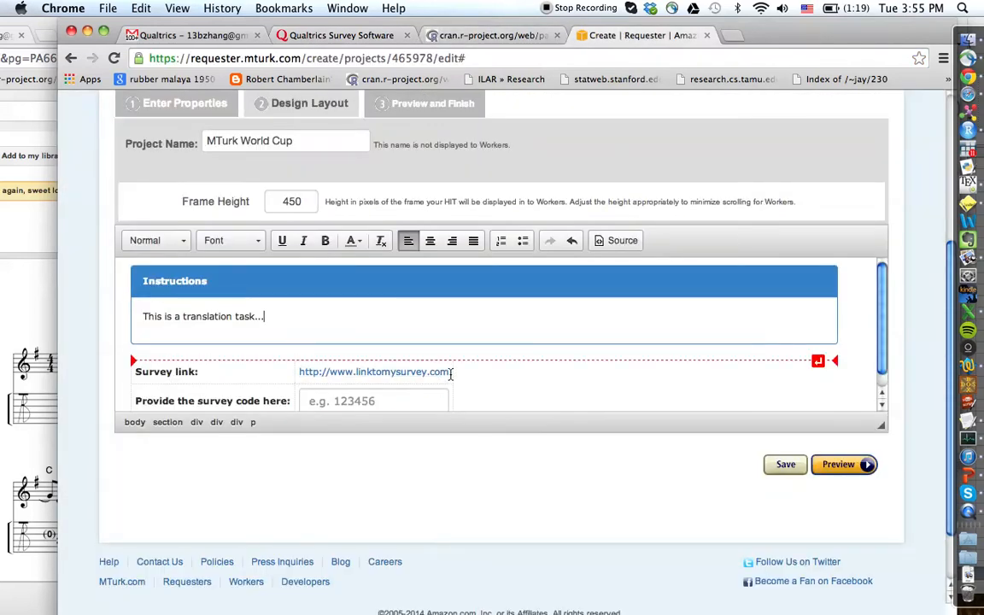
{"action": "type", "text": "http://yale.qualtrics.com/SE/?SID=SV_bq0vNyPkLyJZ0wd"}
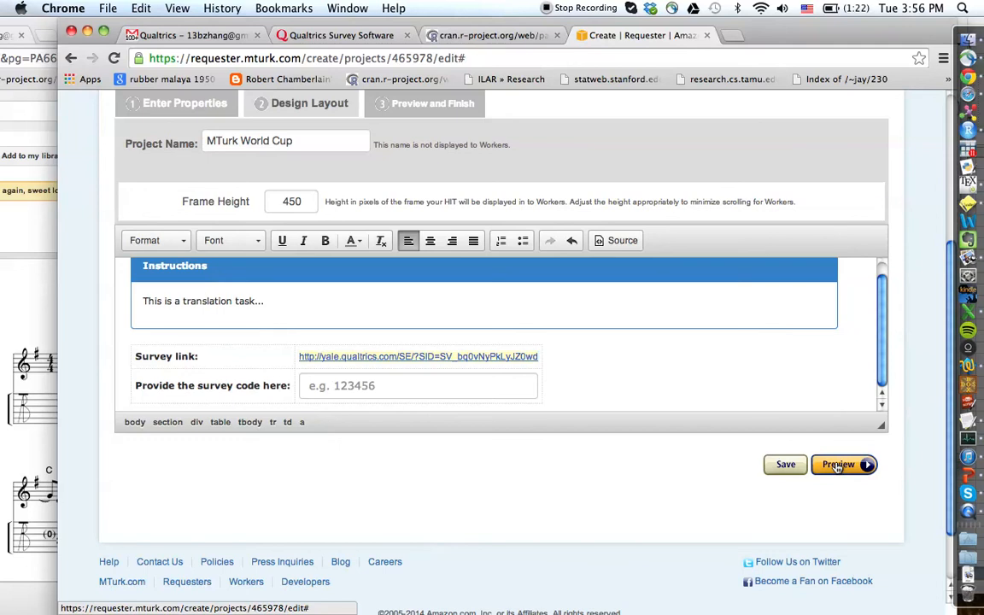
Preview the HIT as Workers see it and finish to save the MTurk World Cup project
{"action": "left_click", "coordinate": [838, 465]}
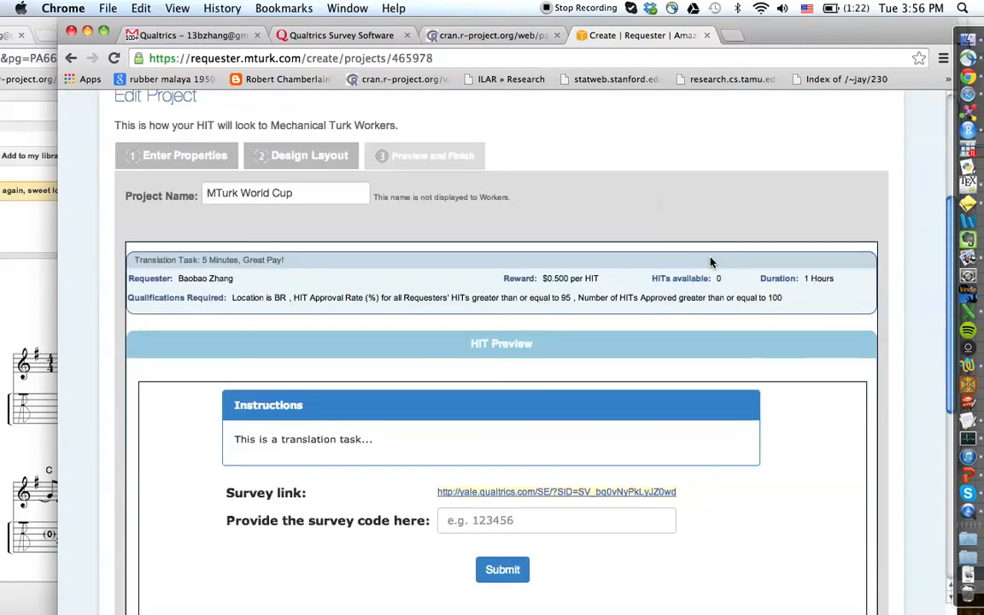
{"action": "mouse_move", "coordinate": [552, 564]}
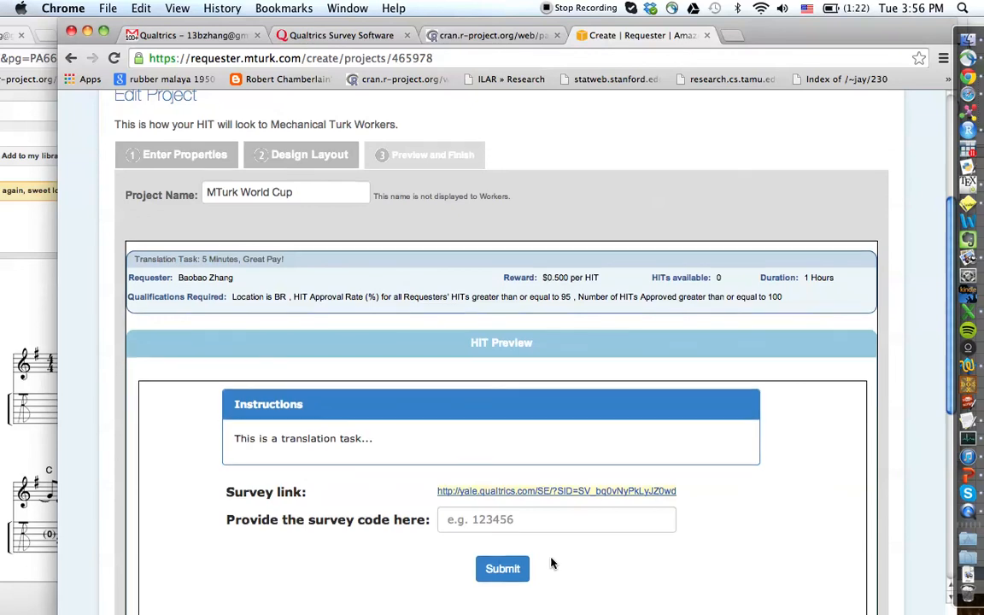
{"action": "scroll", "scroll_direction": "down", "scroll_amount": 3}
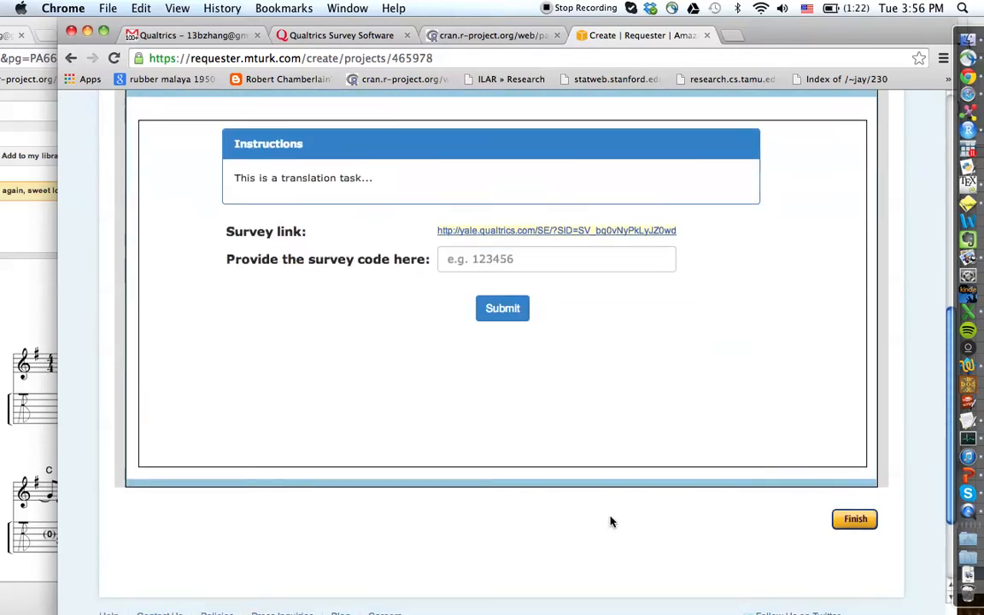
{"action": "left_click", "coordinate": [854, 520]}
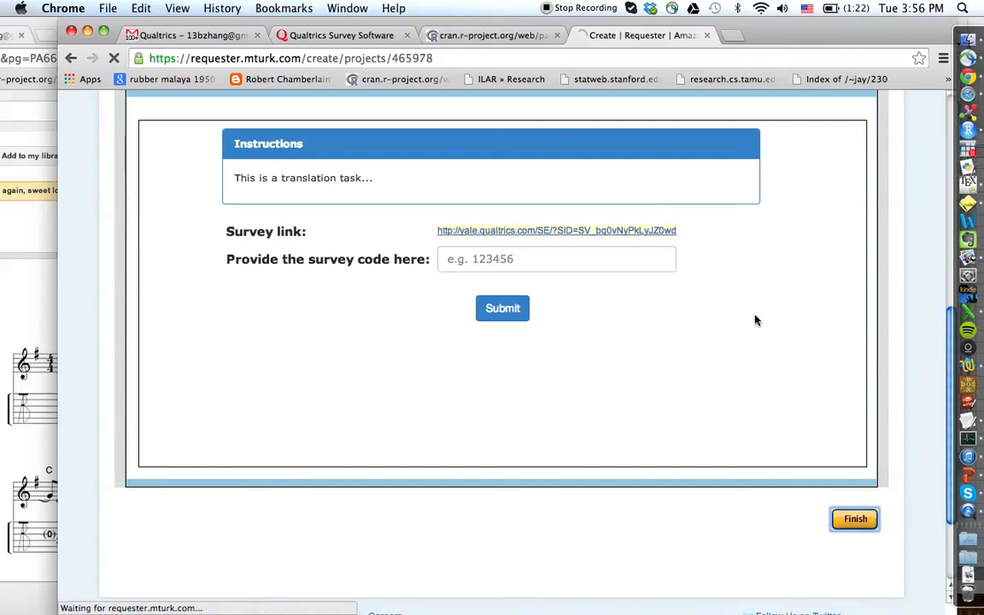
{"action": "left_click", "coordinate": [854, 519]}
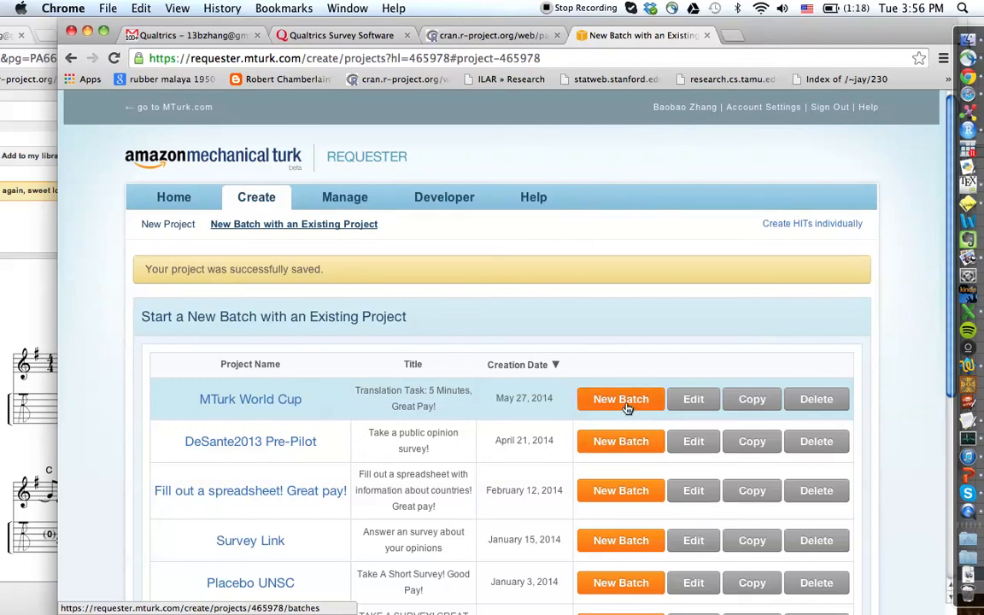
Start a new MTurk World Cup batch and reach its Confirm and Publish page: 10 assignments, $5.50 total
{"action": "left_click", "coordinate": [621, 400]}
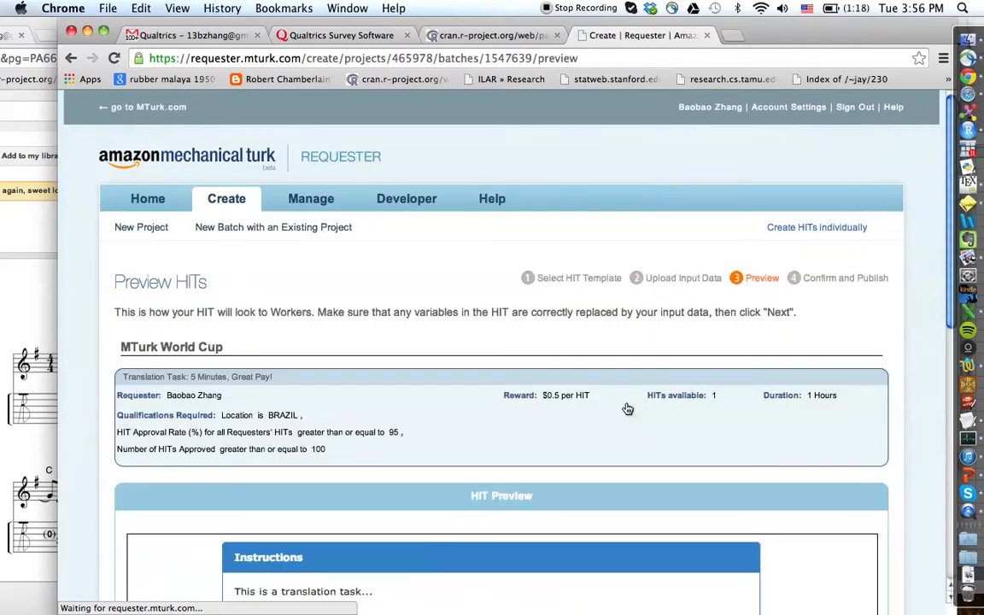
{"action": "scroll", "scroll_direction": "down", "scroll_amount": 3}
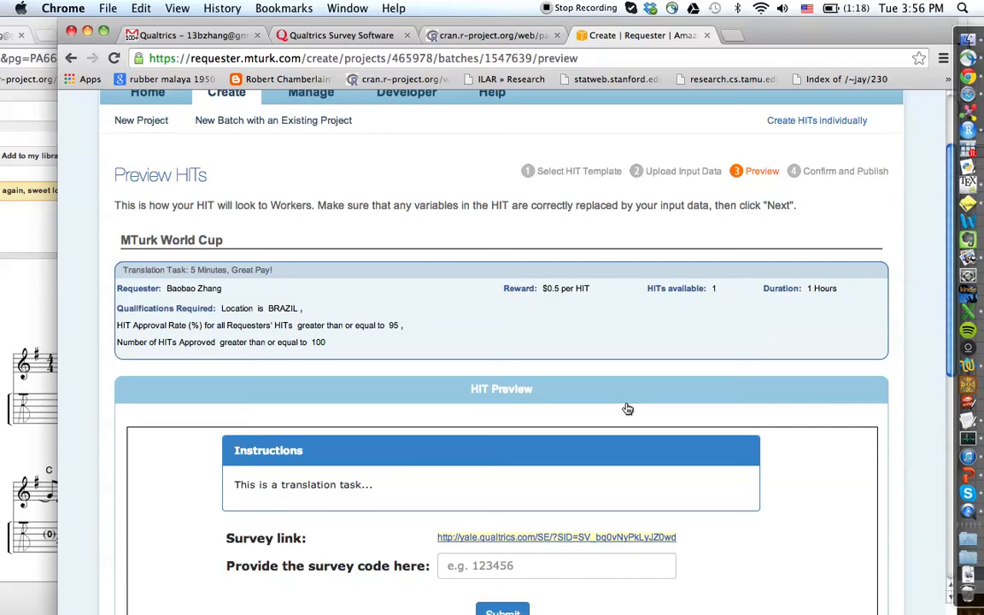
{"action": "scroll", "scroll_direction": "down", "scroll_amount": 3}
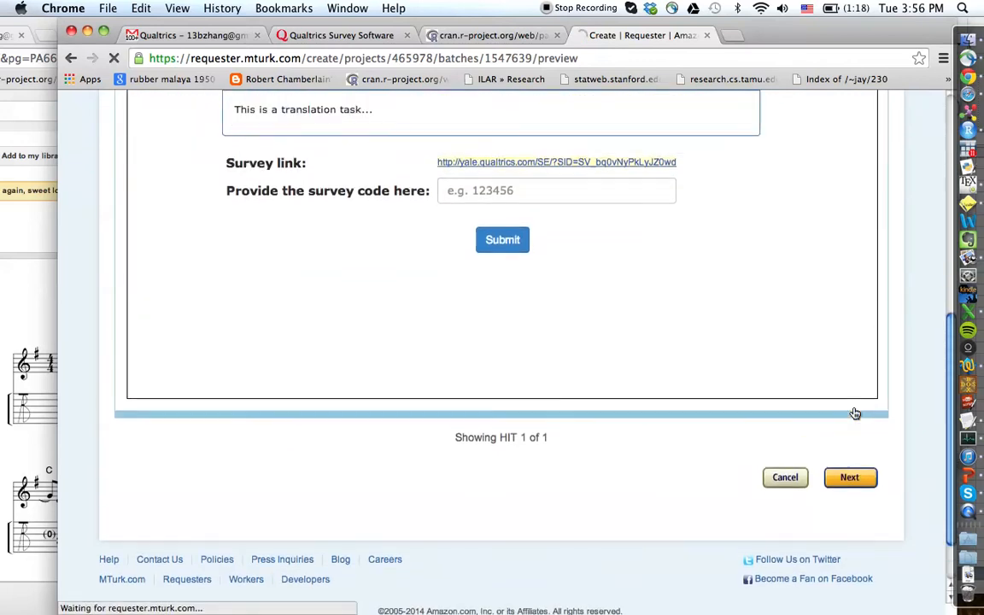
{"action": "left_click", "coordinate": [849, 476]}
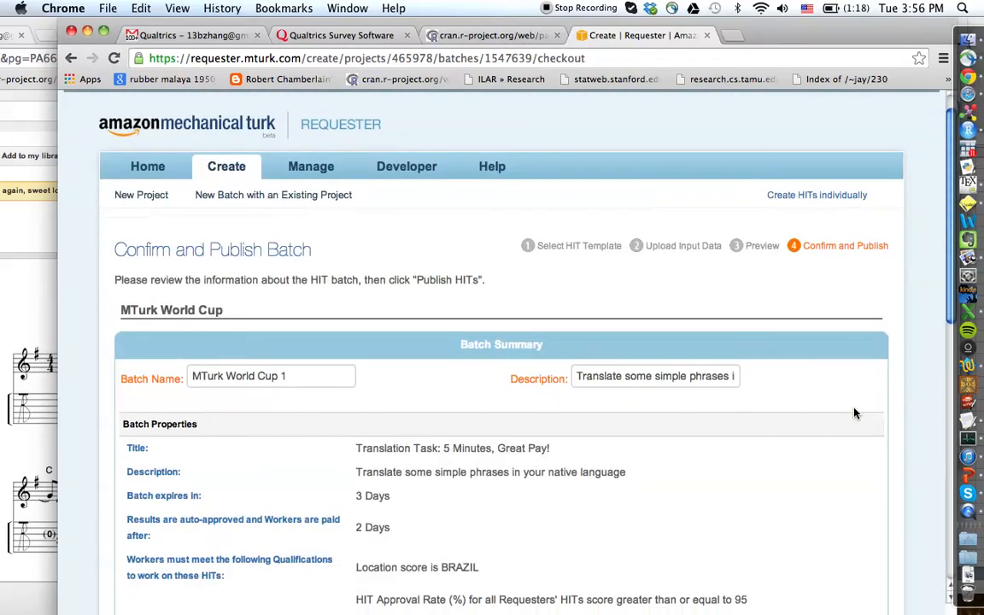
{"action": "scroll", "scroll_direction": "down", "scroll_amount": 3}
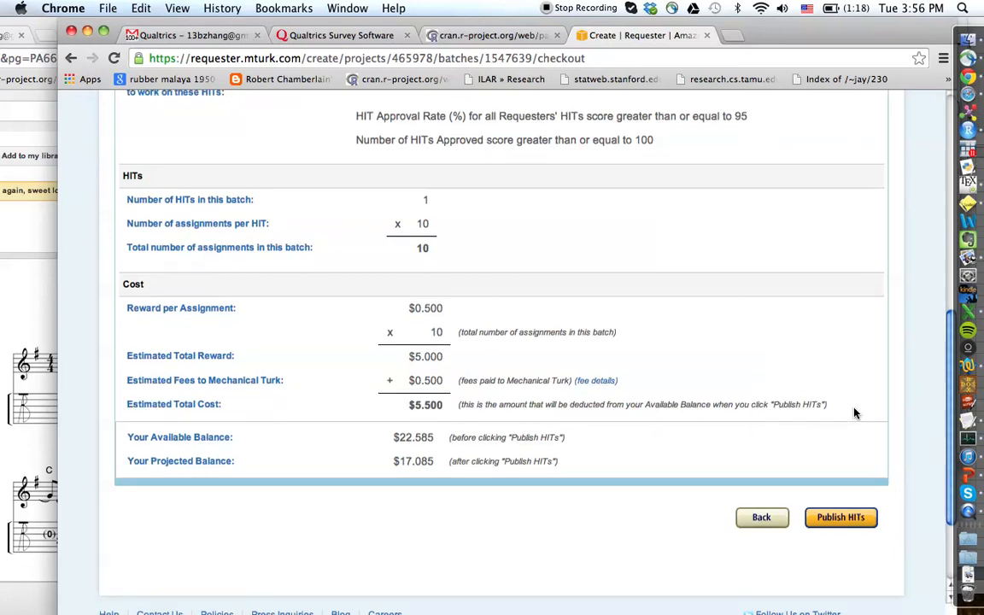
{"action": "scroll", "scroll_direction": "down", "scroll_amount": 3}
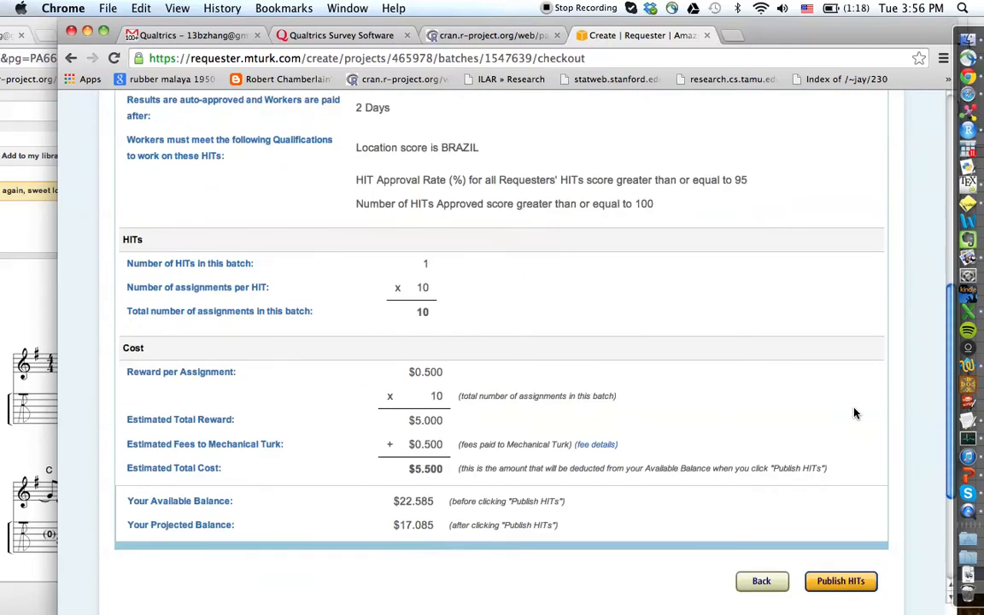
{"action": "mouse_move", "coordinate": [663, 333]}
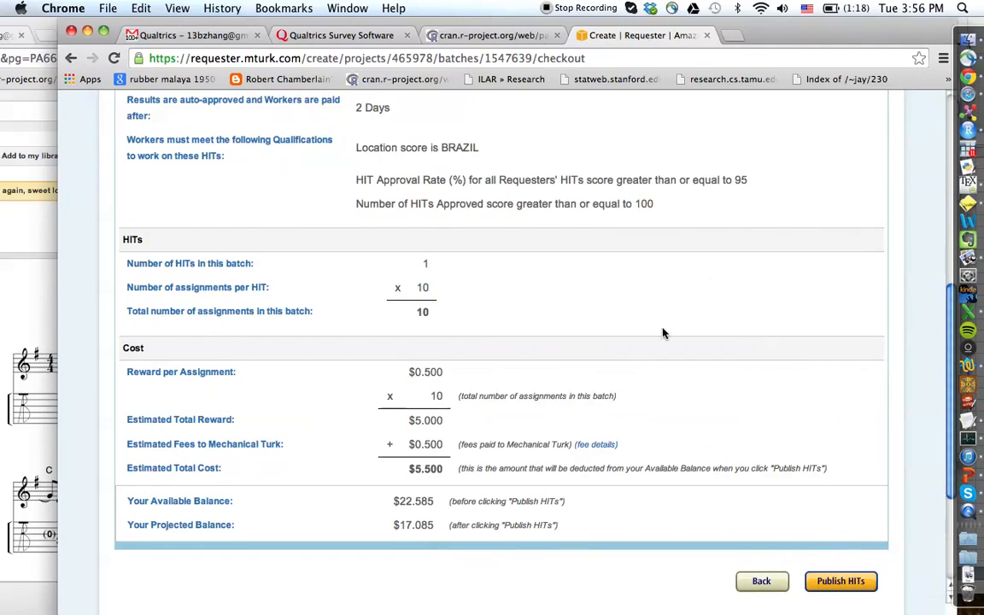